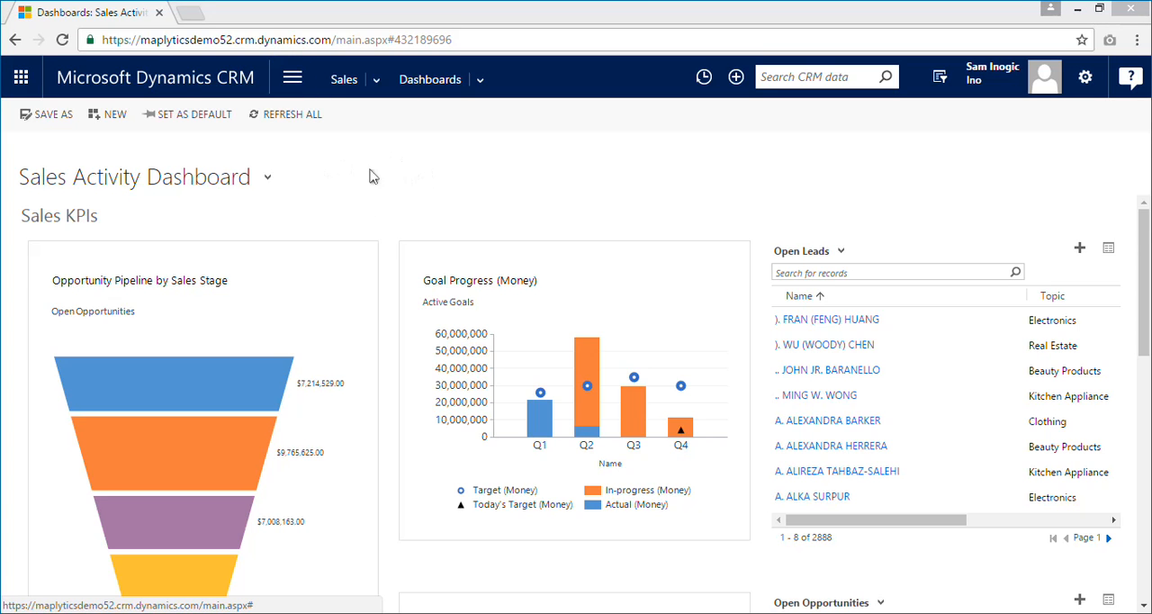
Step: Pick Maplytics Overview Dashboard from the dashboard title list
{"action": "left_click", "coordinate": [267, 176]}
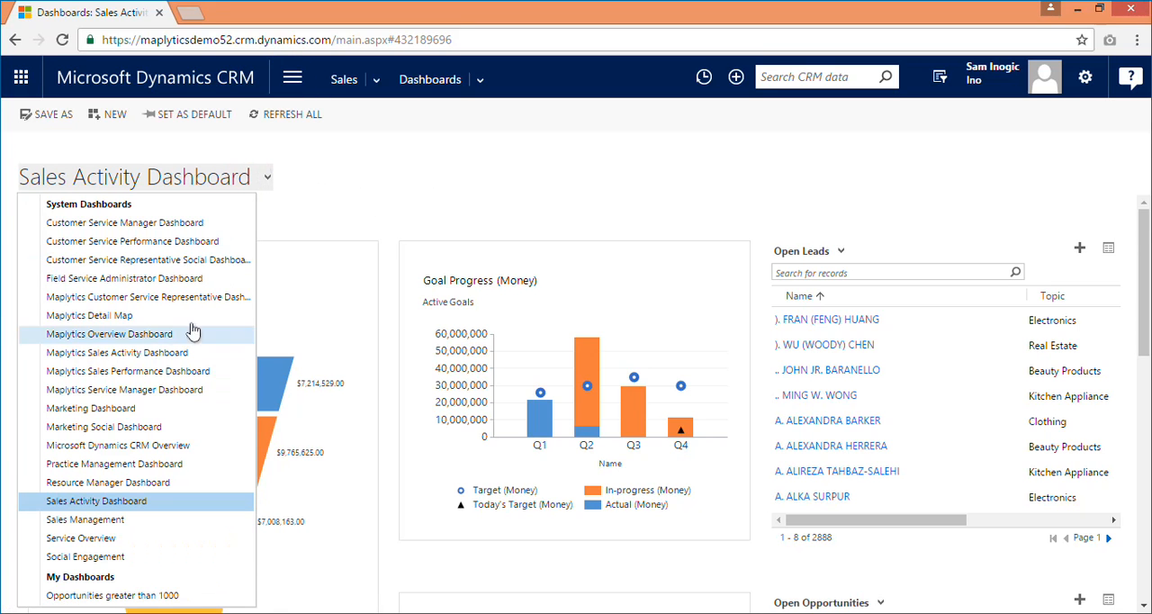
{"action": "mouse_move", "coordinate": [117, 352]}
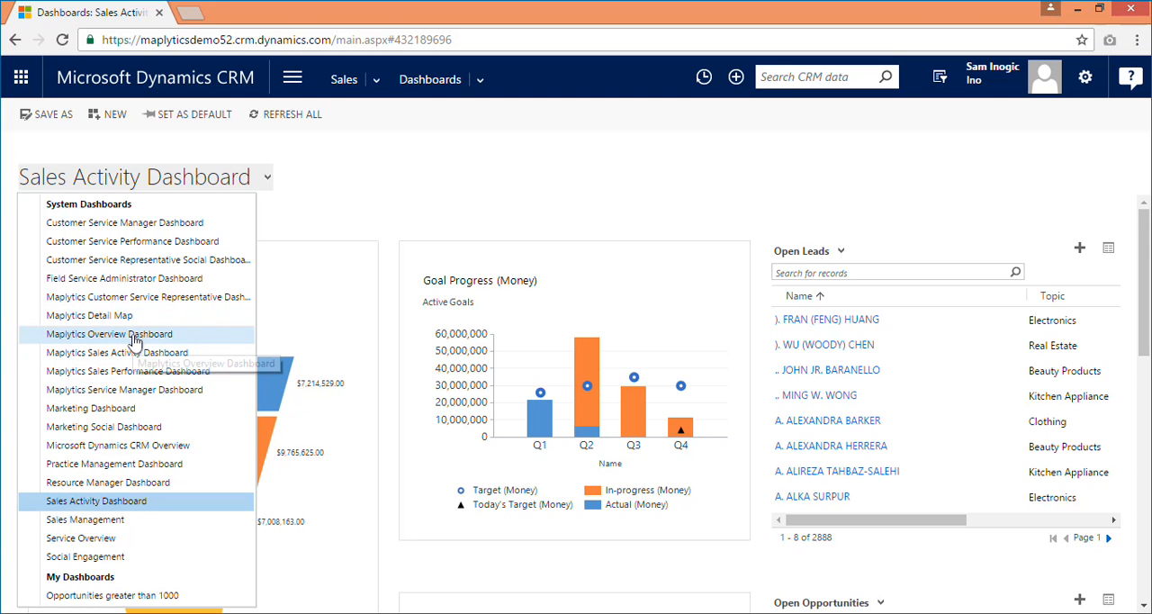
{"action": "left_click", "coordinate": [108, 334]}
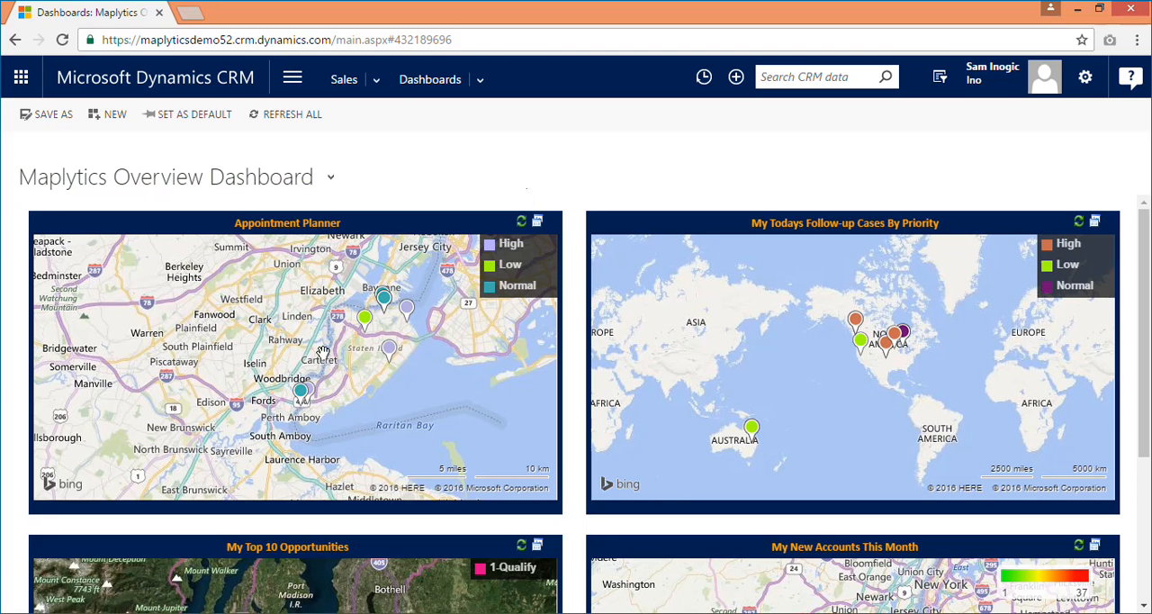
{"action": "mouse_move", "coordinate": [428, 463]}
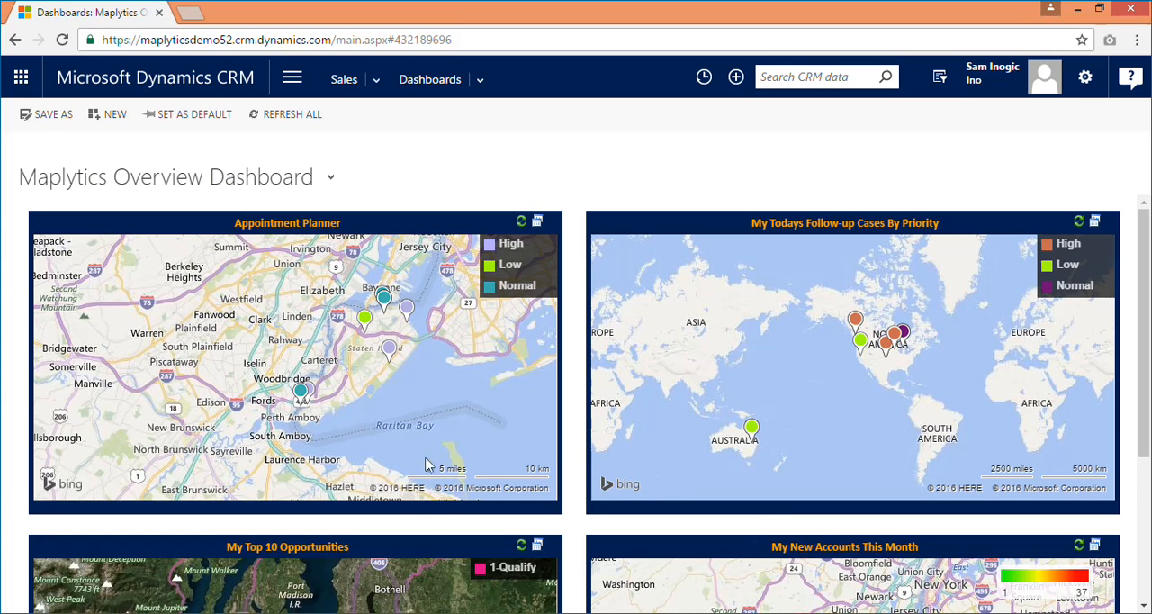
{"action": "mouse_move", "coordinate": [628, 356]}
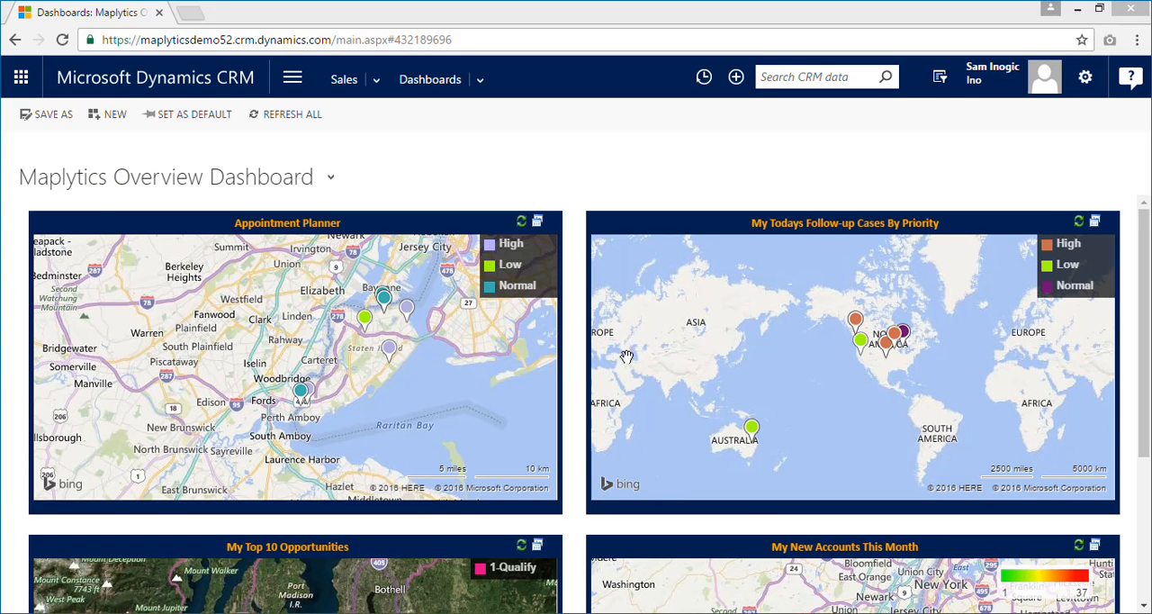
{"action": "mouse_move", "coordinate": [725, 399]}
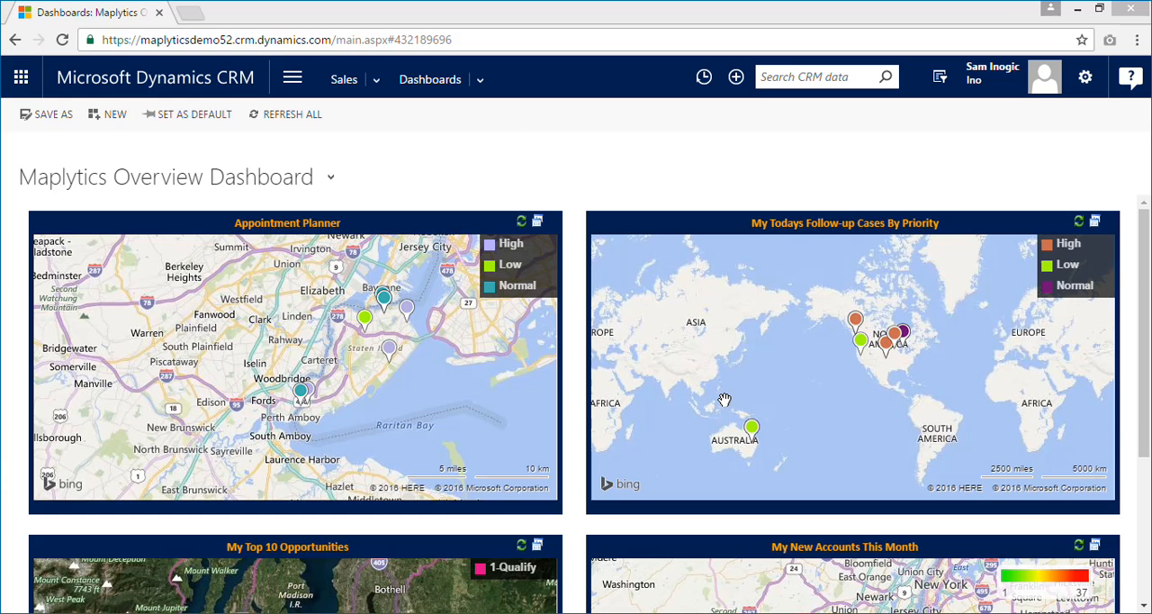
{"action": "mouse_move", "coordinate": [535, 347]}
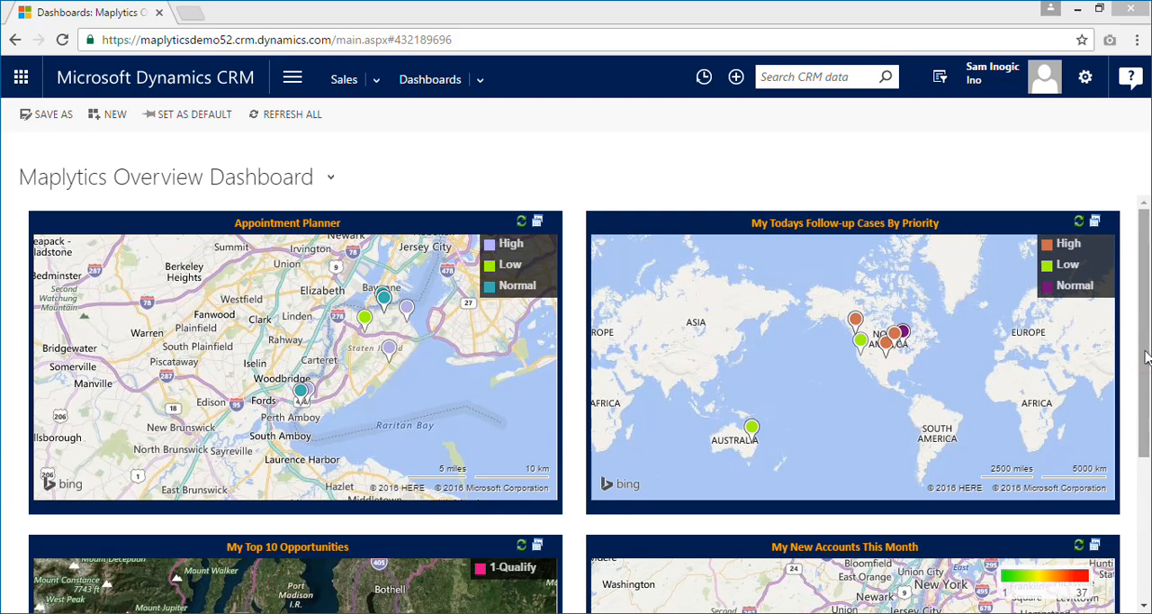
{"action": "scroll", "scroll_direction": "down", "scroll_amount": 3}
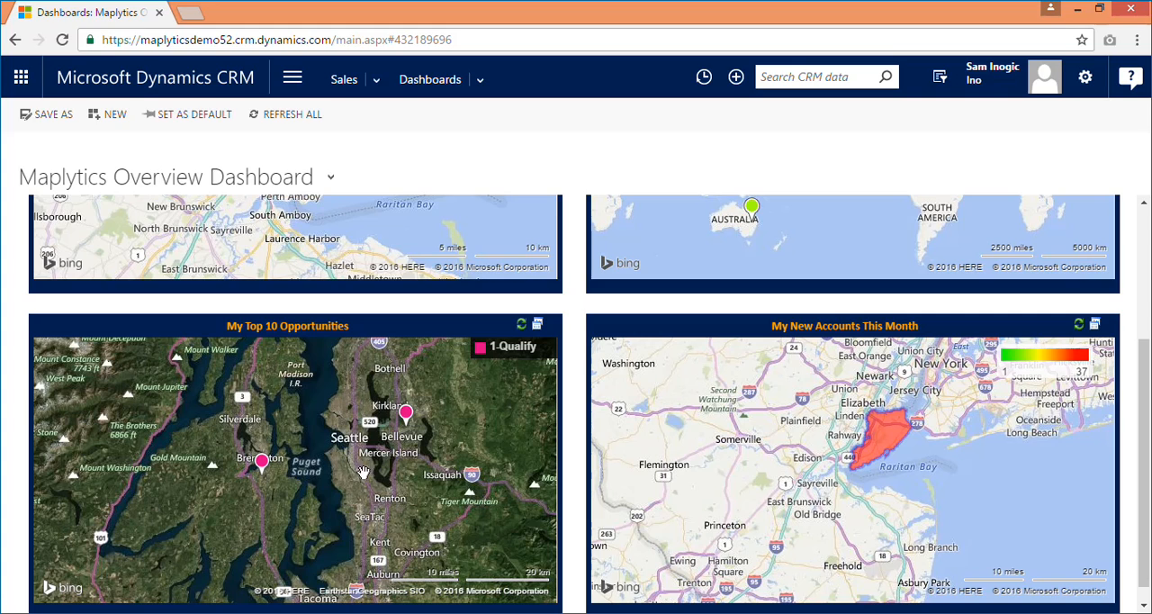
{"action": "mouse_move", "coordinate": [616, 436]}
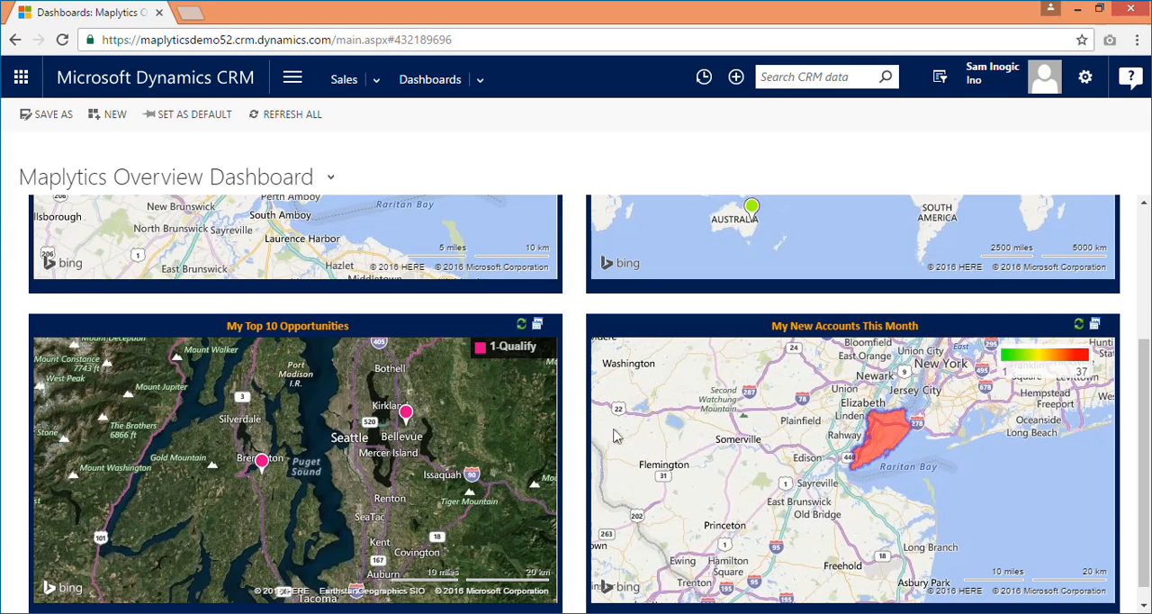
{"action": "mouse_move", "coordinate": [936, 426]}
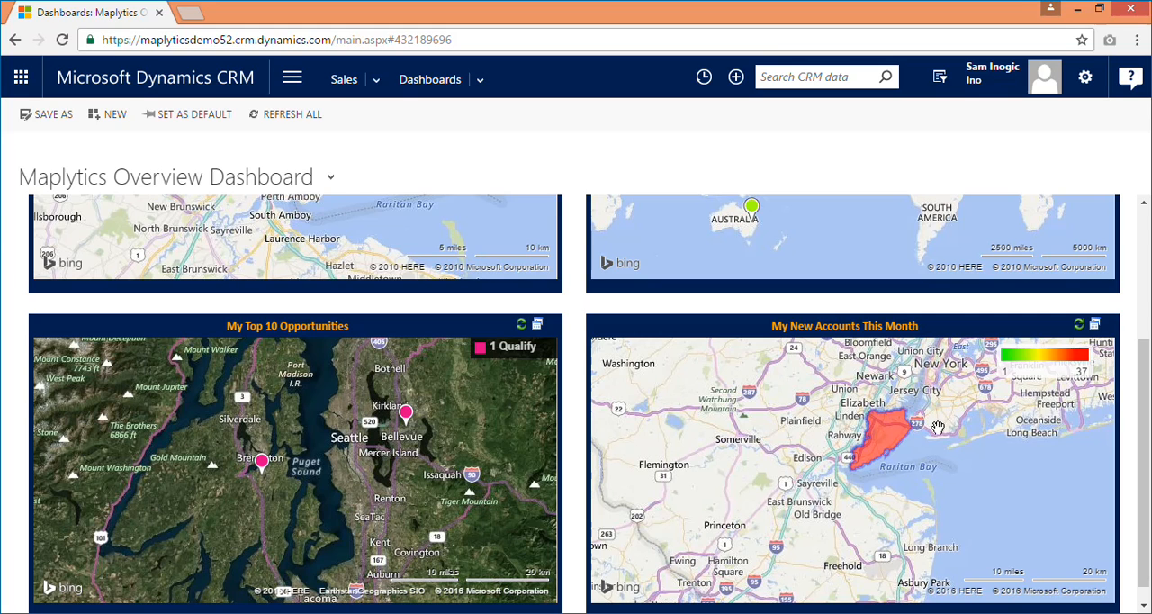
{"action": "mouse_move", "coordinate": [976, 454]}
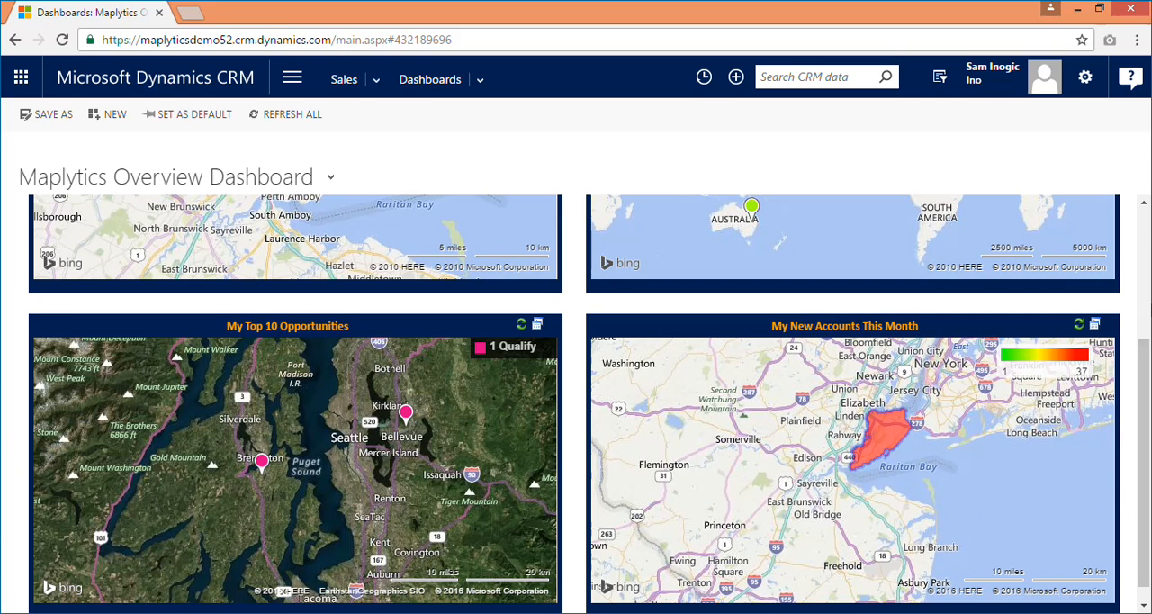
{"action": "scroll", "scroll_direction": "up", "scroll_amount": 3}
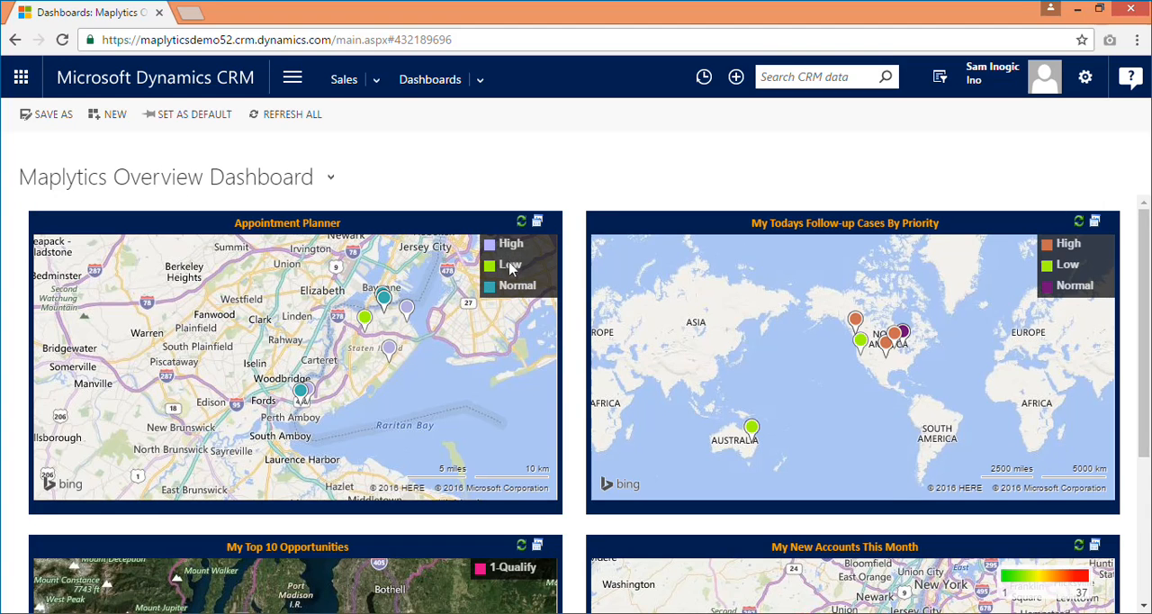
{"action": "mouse_move", "coordinate": [457, 326]}
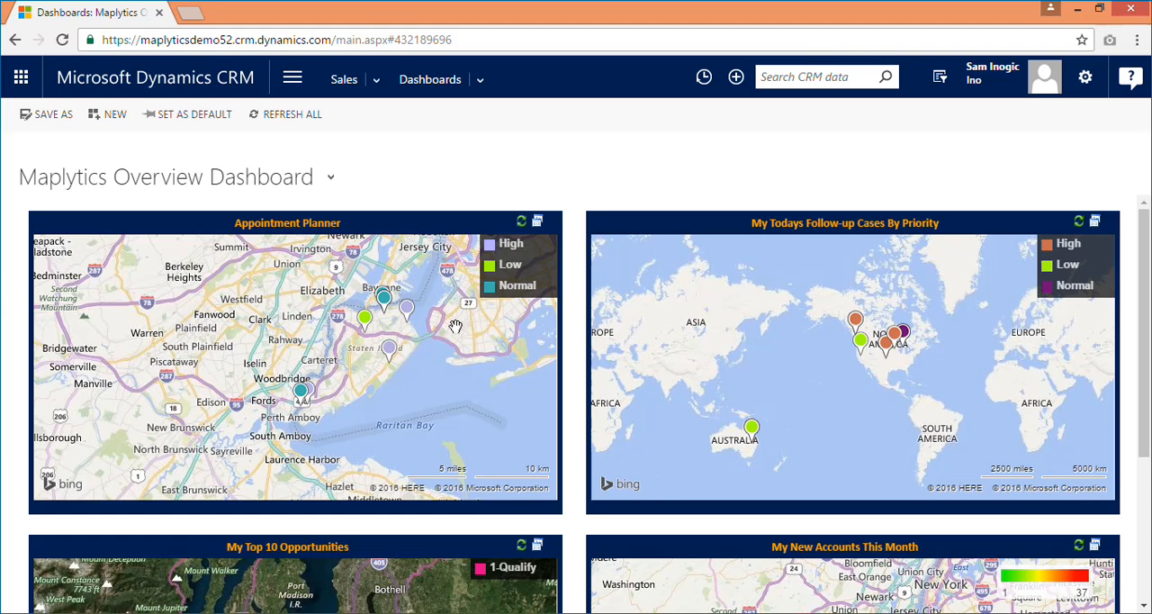
{"action": "mouse_move", "coordinate": [455, 289]}
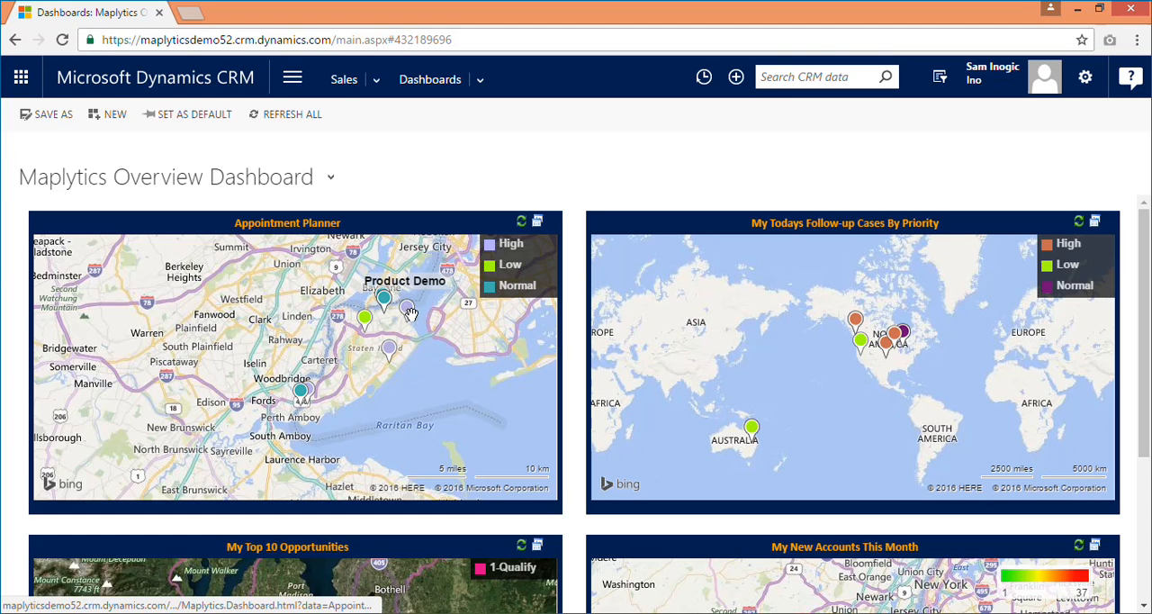
{"action": "left_click", "coordinate": [407, 309]}
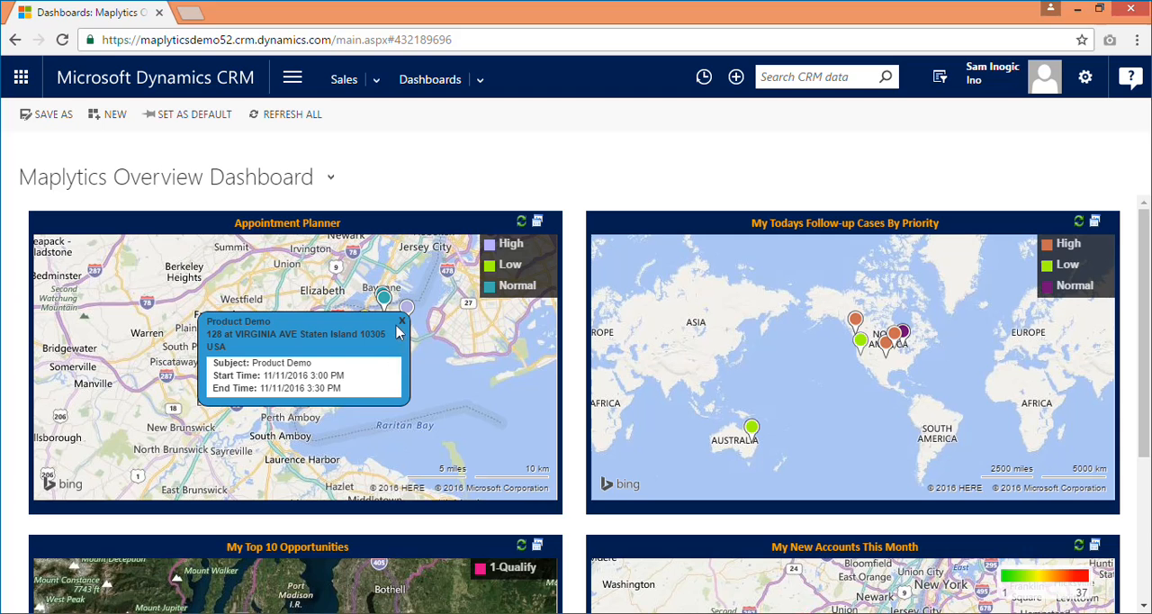
{"action": "left_click", "coordinate": [401, 320]}
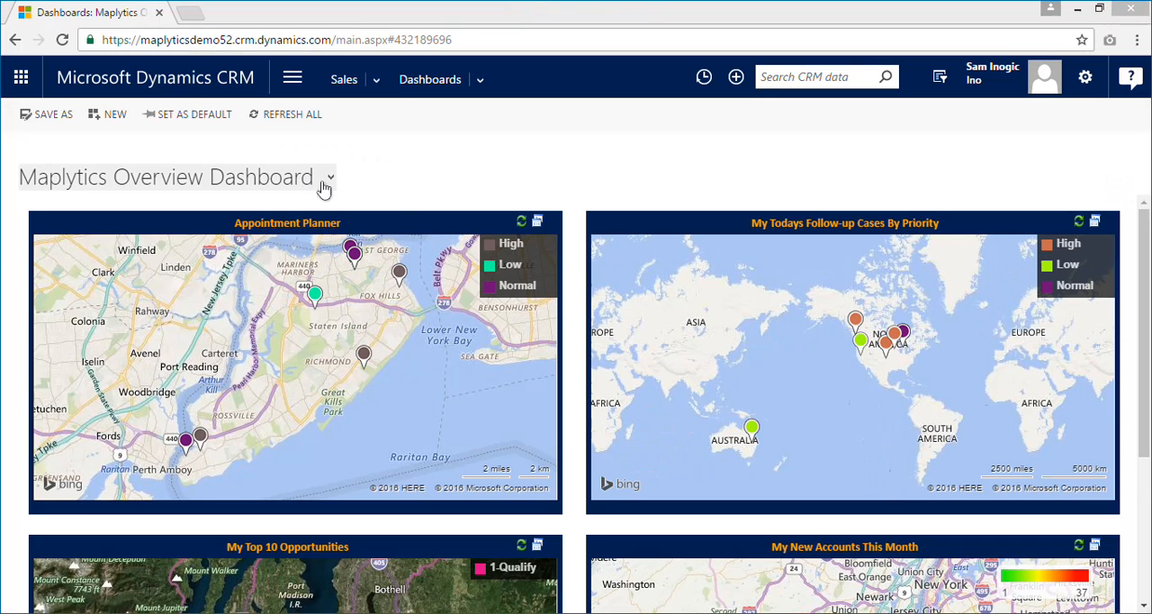
{"action": "mouse_move", "coordinate": [326, 185]}
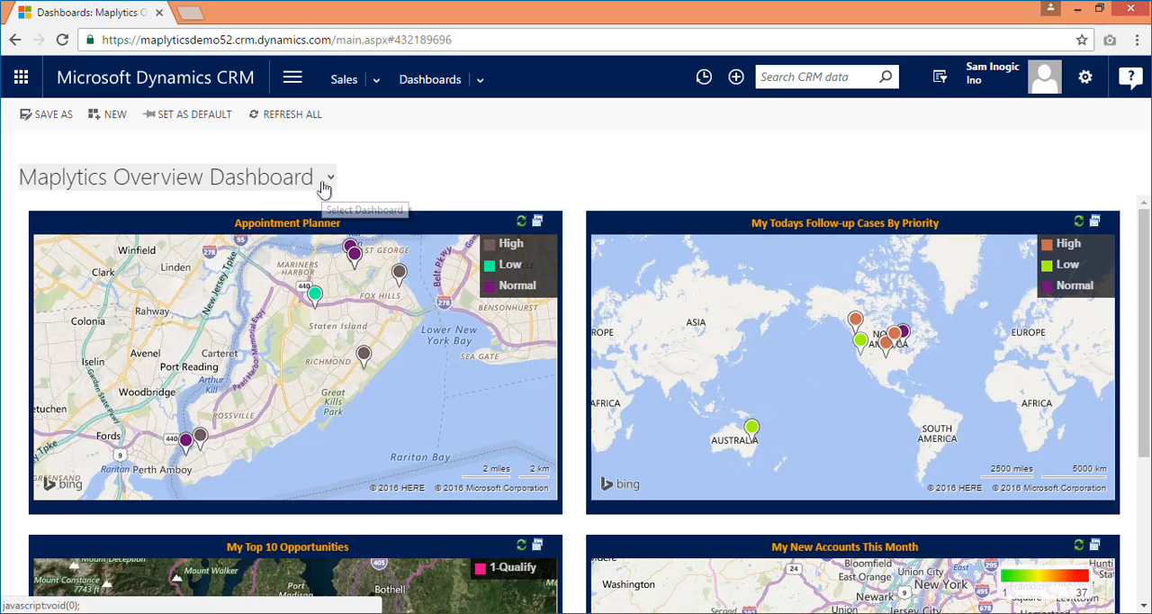
Step: Switch to the Maplytics Sales Activity Dashboard and scroll down to its lead maps
{"action": "left_click", "coordinate": [329, 176]}
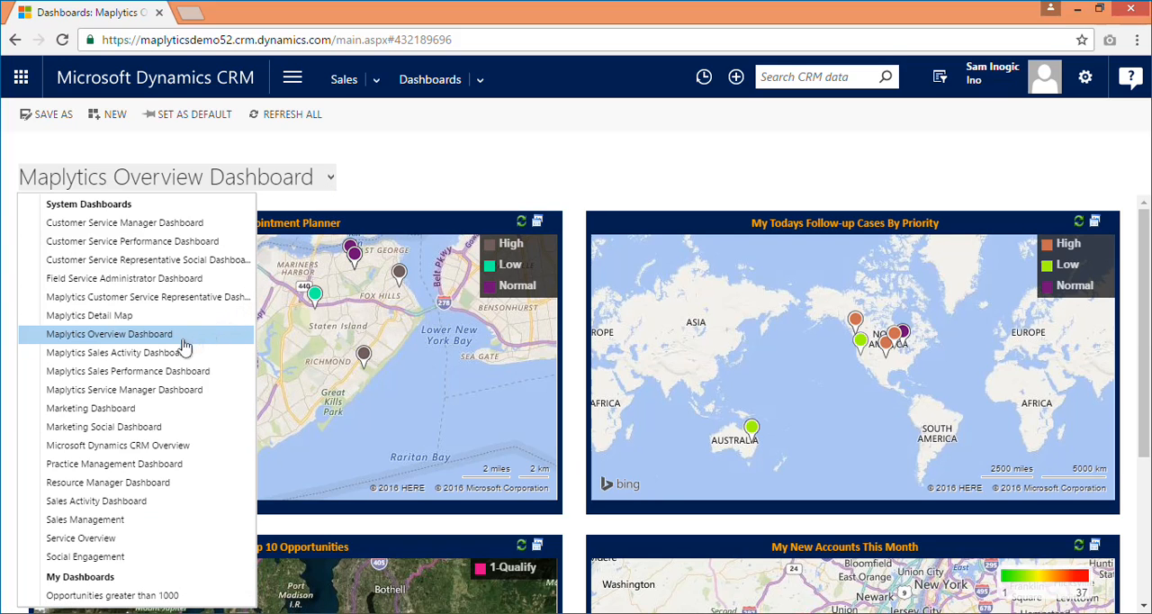
{"action": "mouse_move", "coordinate": [162, 352]}
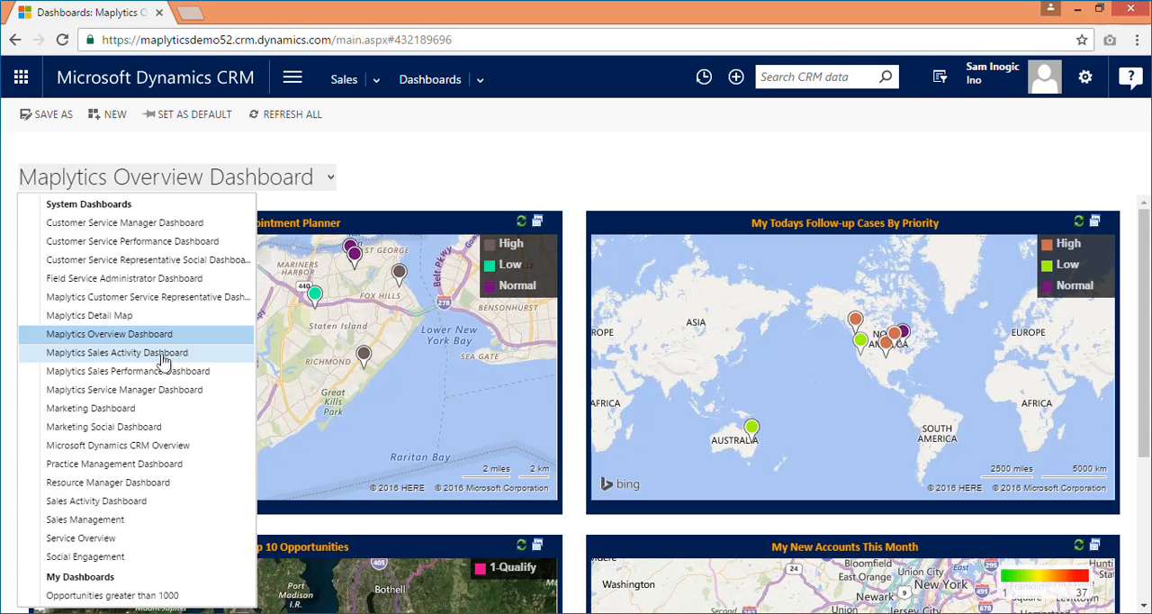
{"action": "left_click", "coordinate": [116, 352]}
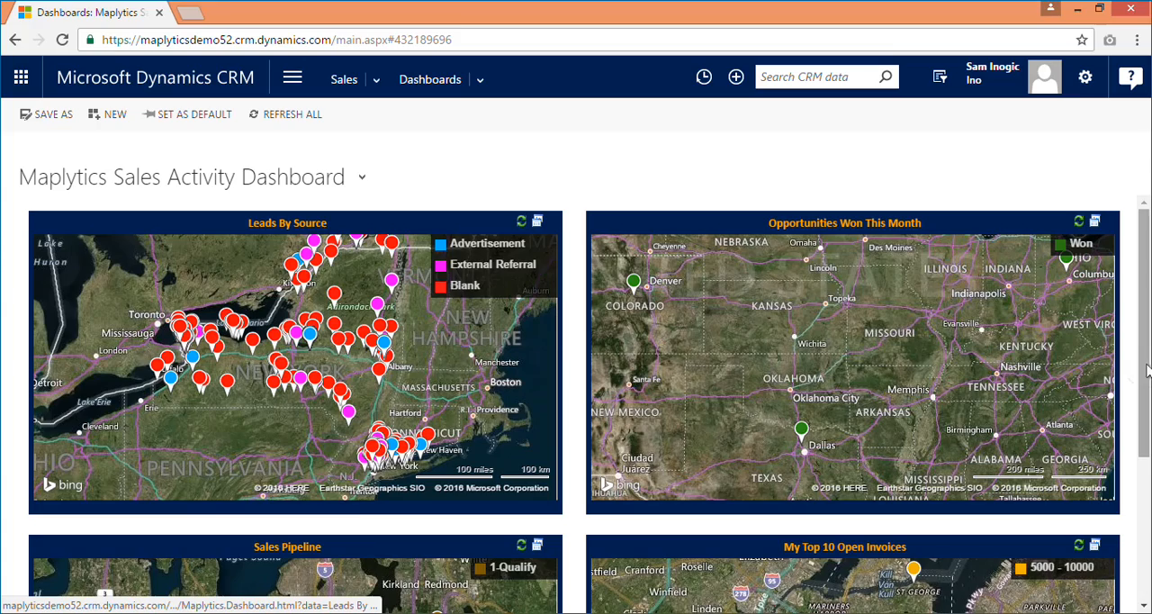
{"action": "scroll", "scroll_direction": "down", "scroll_amount": 3}
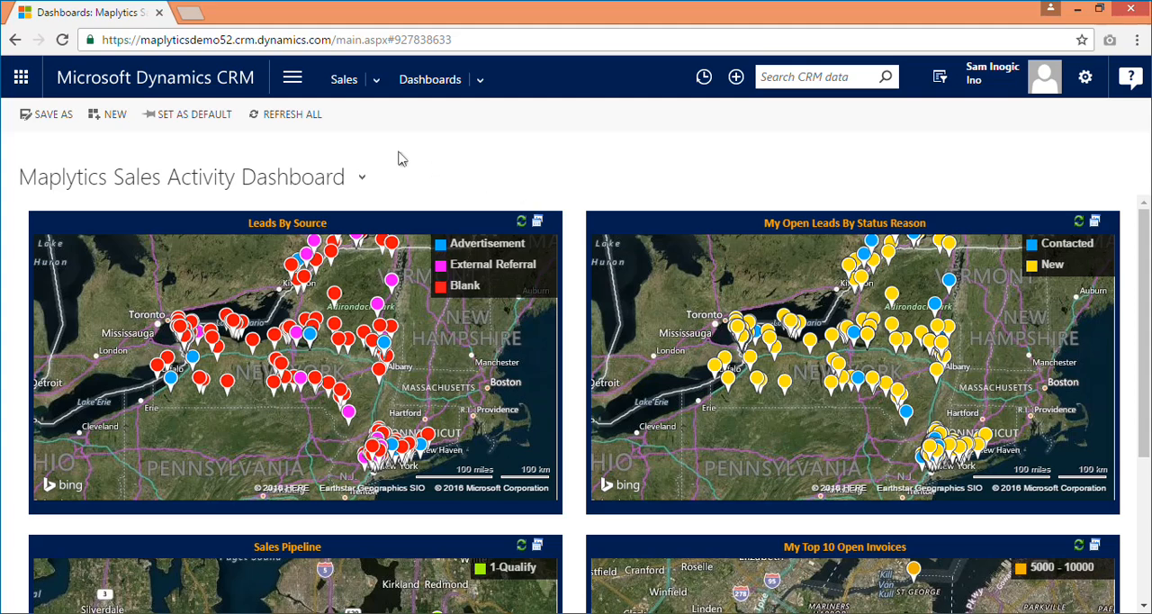
{"action": "mouse_move", "coordinate": [342, 119]}
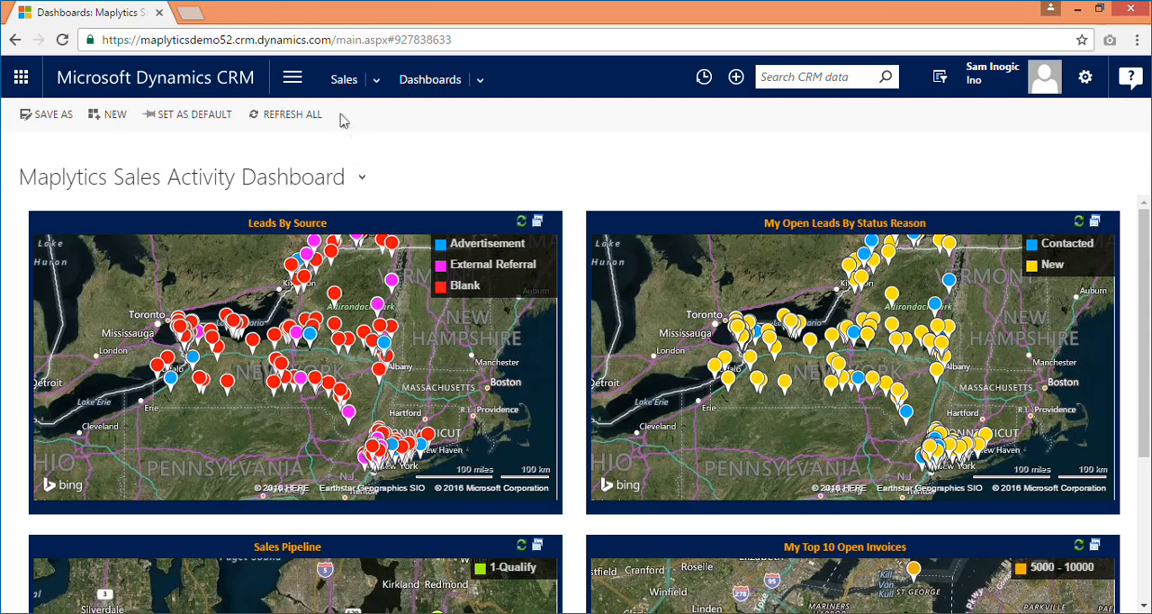
Step: Go to Settings and open a new Maplytics Dashboard Details form
{"action": "left_click", "coordinate": [291, 77]}
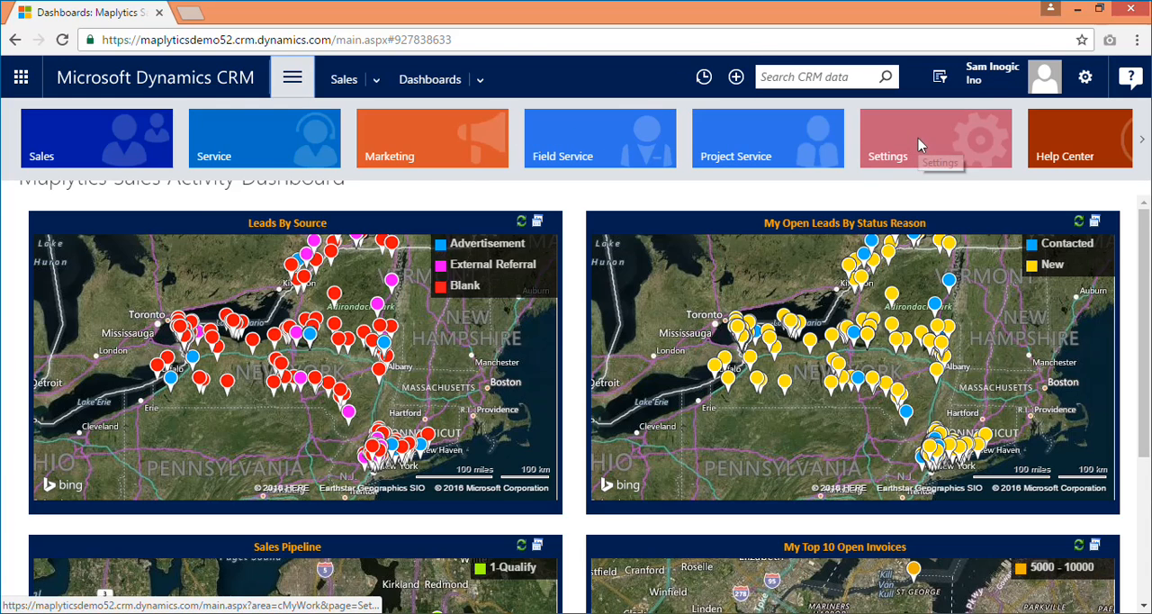
{"action": "left_click", "coordinate": [935, 137]}
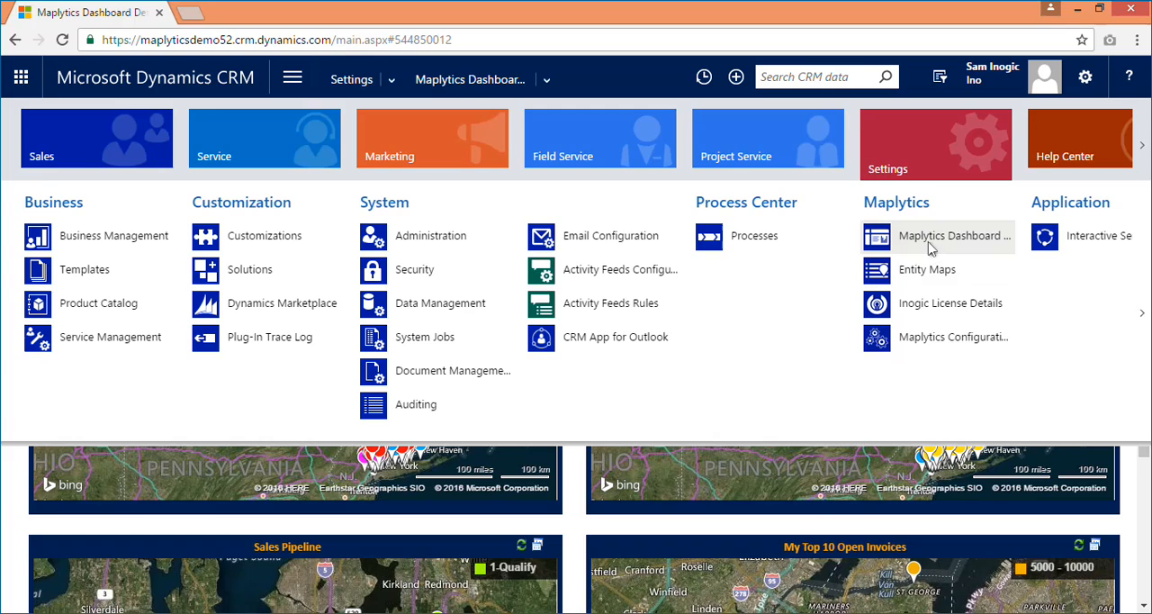
{"action": "left_click", "coordinate": [954, 236]}
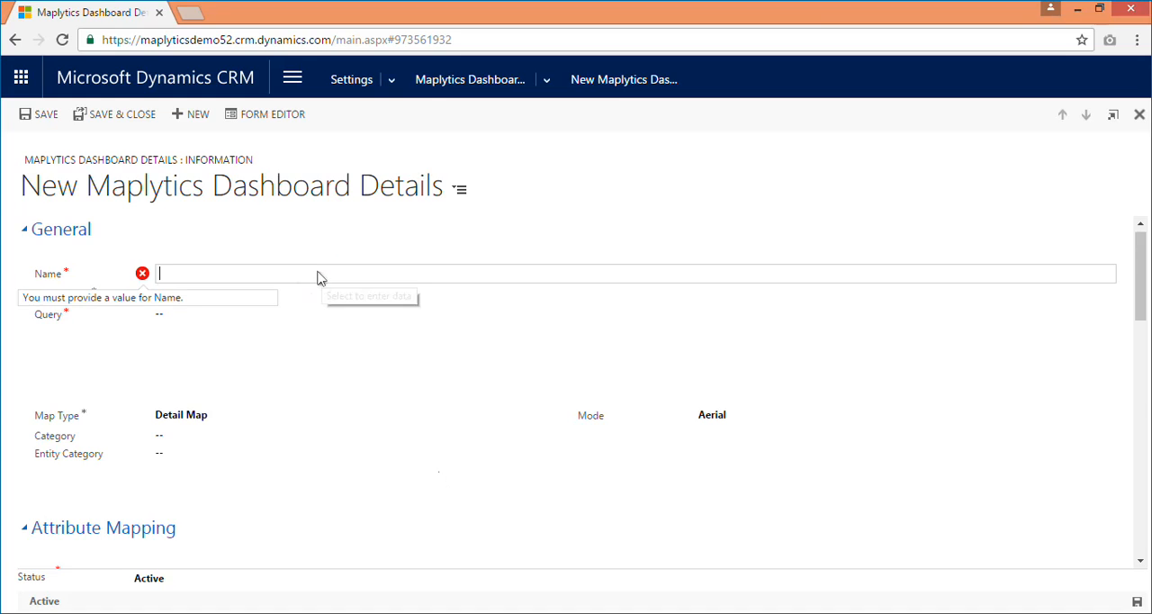
Step: Enter 'Opportunities Won This Month' as Name and 'Opportunity' as Entity Name
{"action": "type", "text": "Opport"}
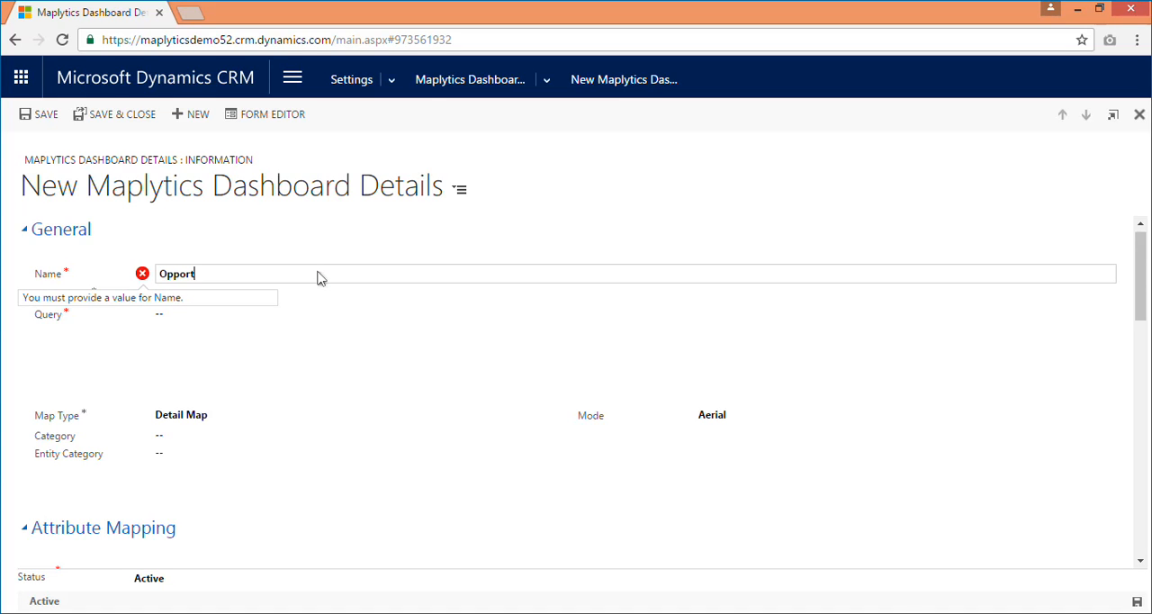
{"action": "type", "text": "unities Won This Mont"}
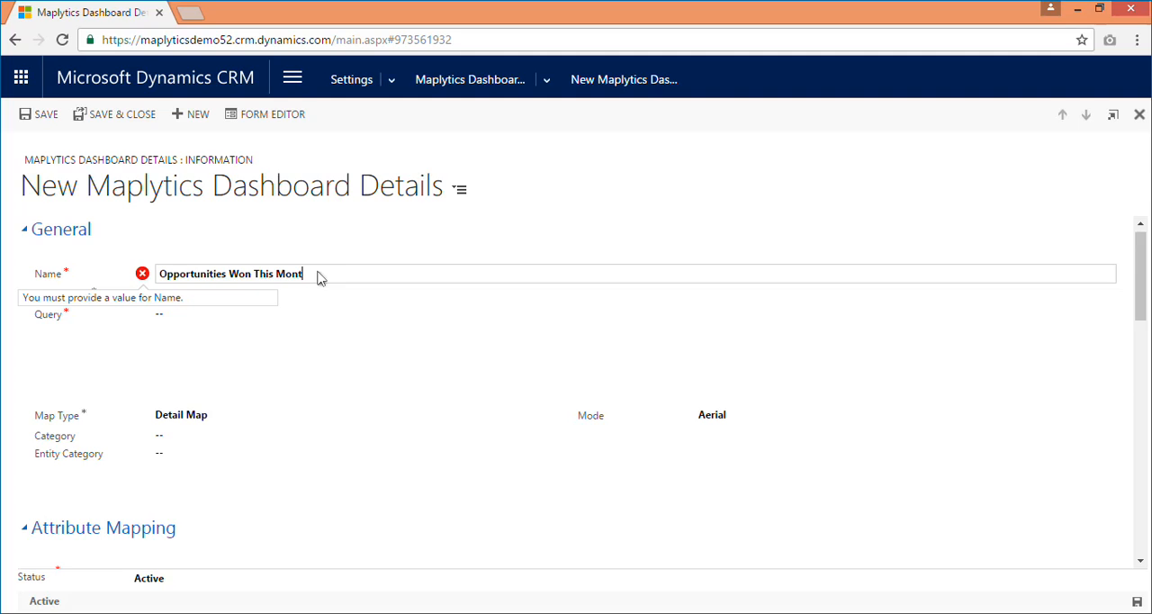
{"action": "type", "text": "h"}
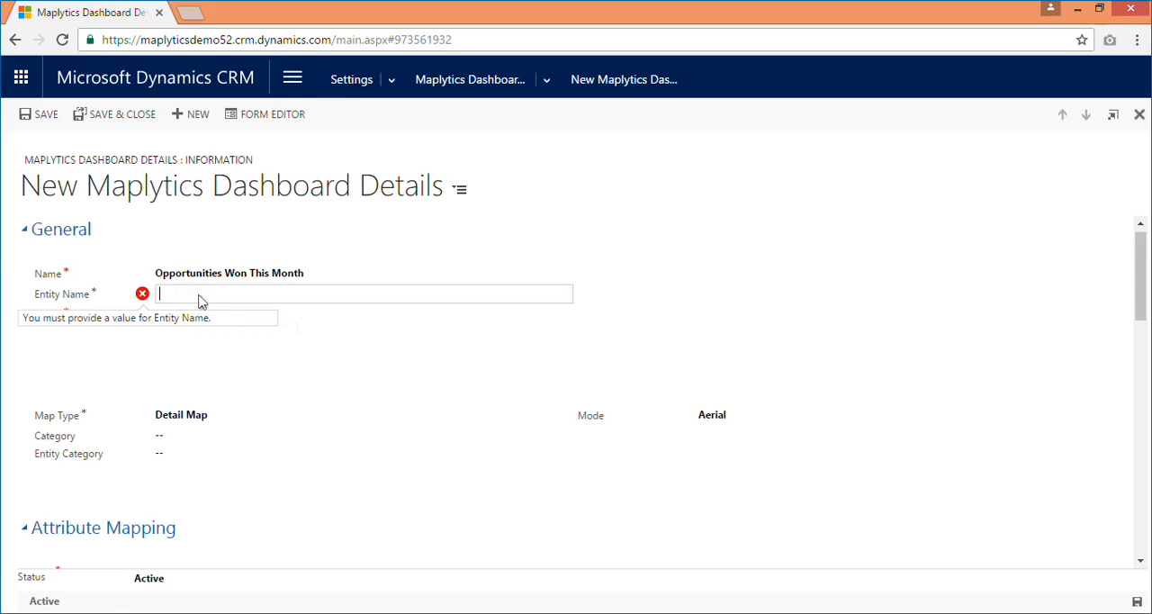
{"action": "type", "text": "Opp"}
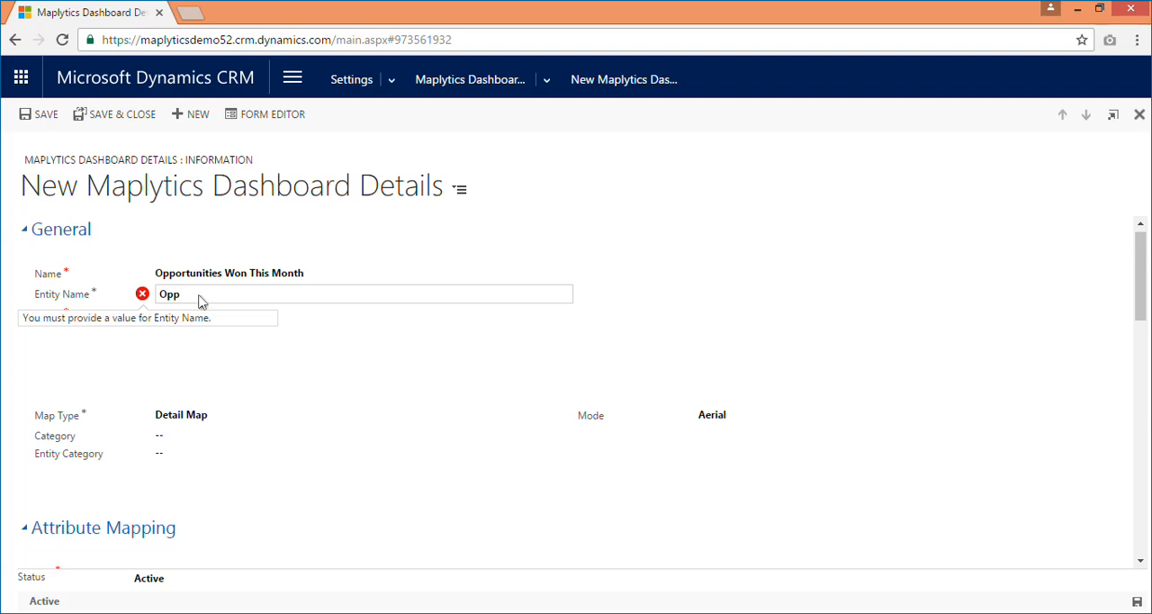
{"action": "type", "text": "ortunit"}
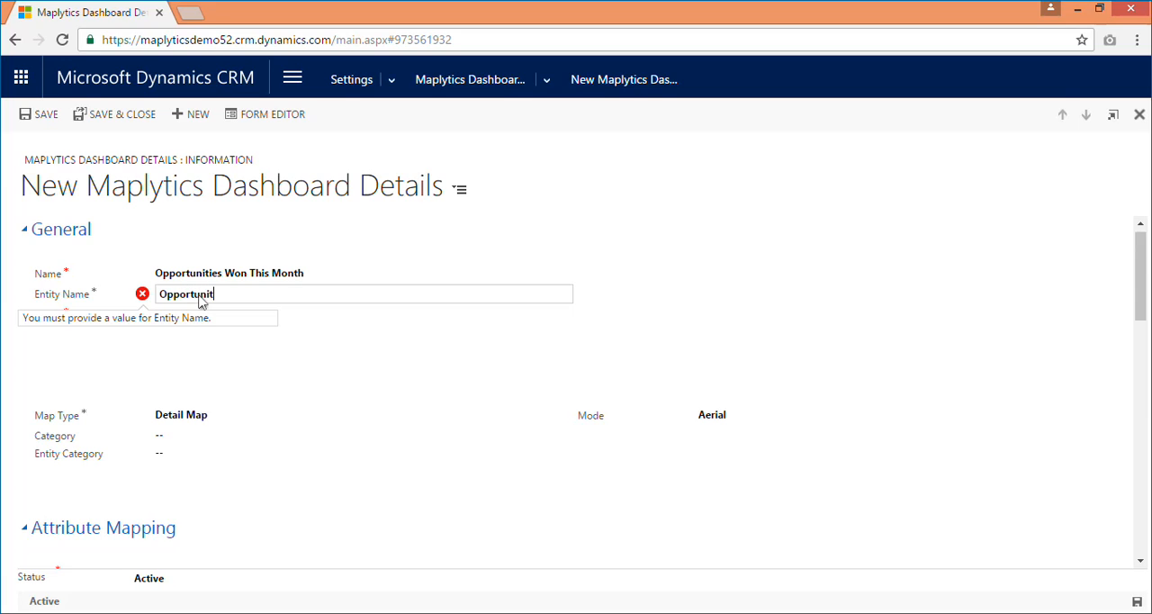
{"action": "type", "text": "y"}
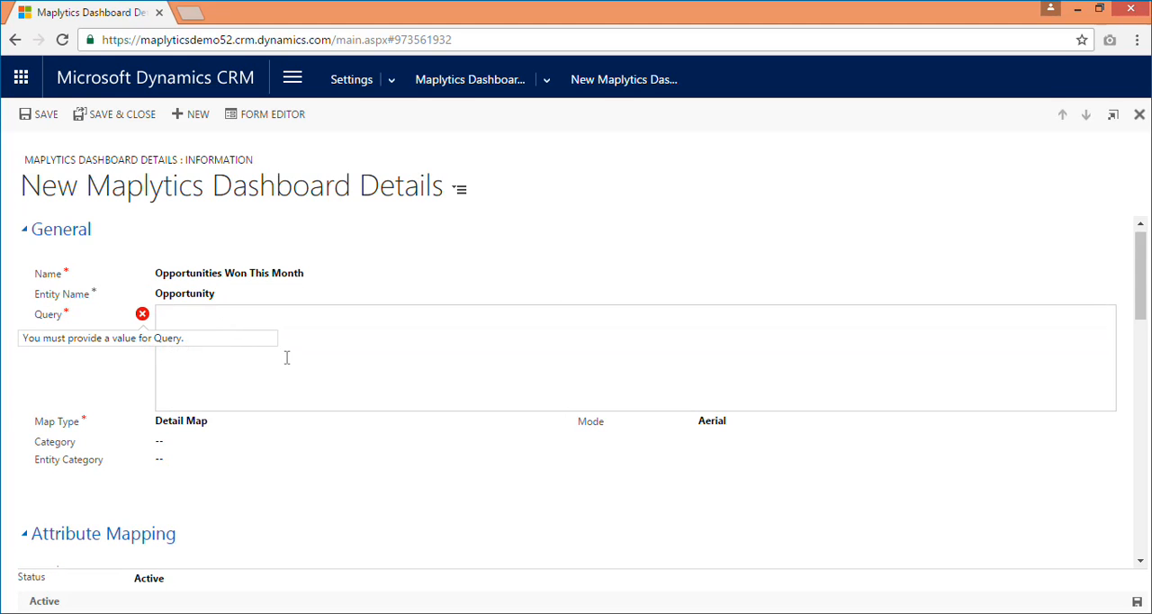
{"action": "mouse_move", "coordinate": [363, 360]}
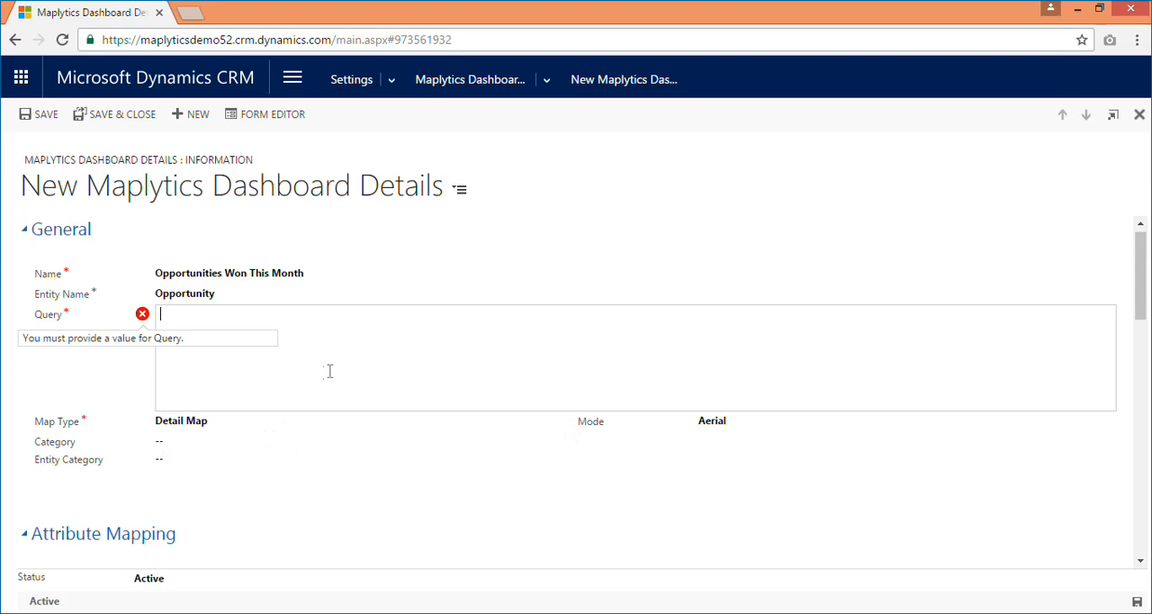
{"action": "mouse_move", "coordinate": [367, 367]}
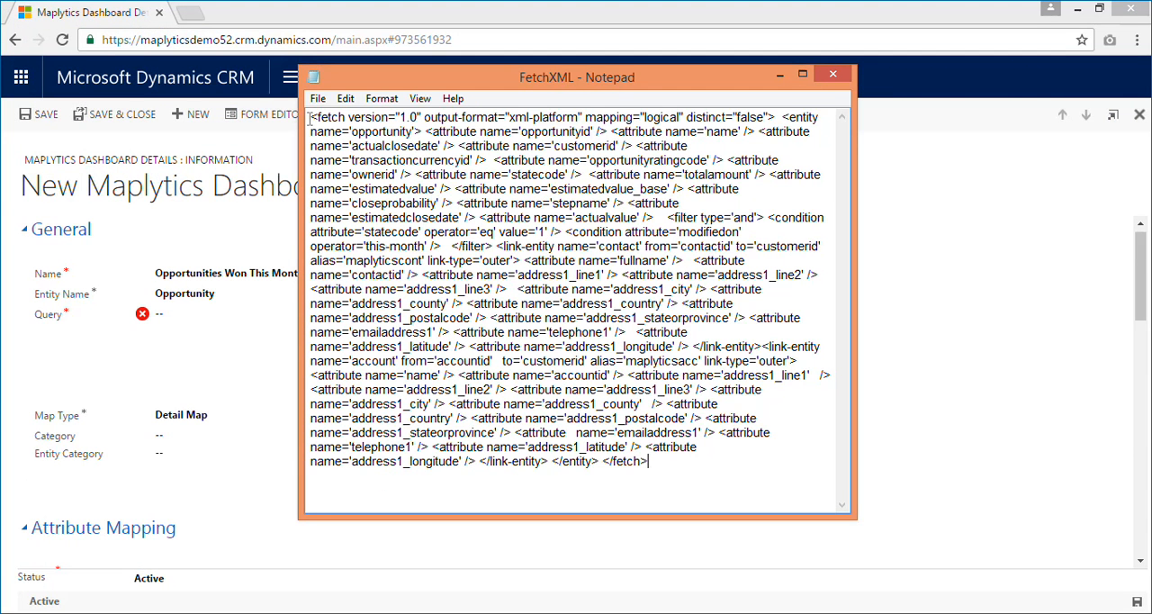
Step: Select all of the FetchXML query text in Notepad for copying
{"action": "key", "text": "ctrl+a"}
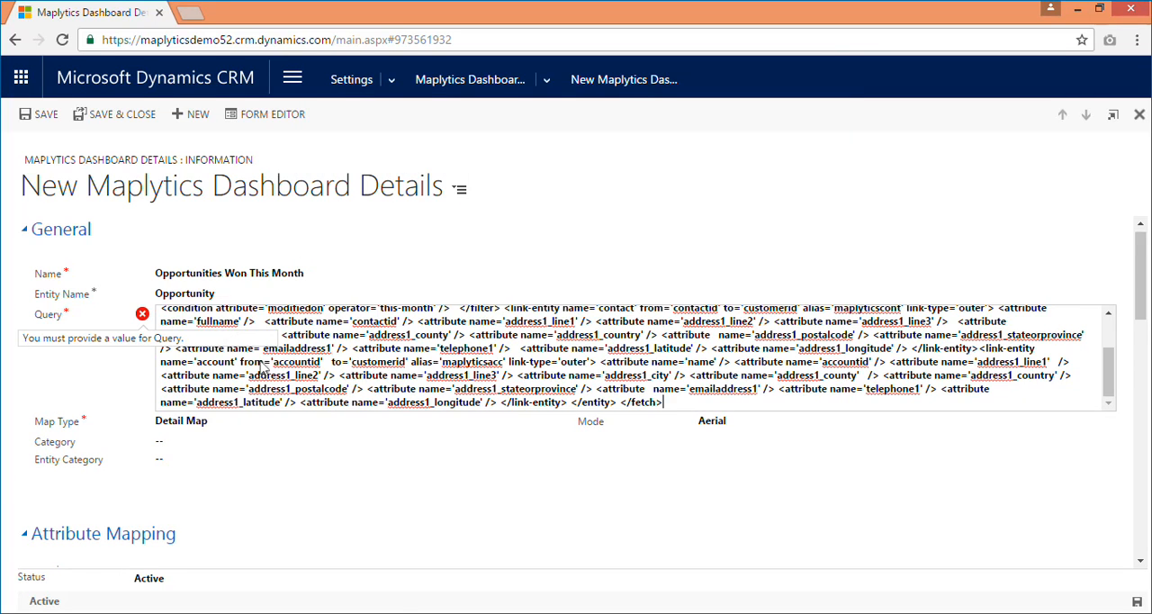
Step: Commit the pasted FetchXML query and keep the map mode on Aerial
{"action": "left_click", "coordinate": [351, 459]}
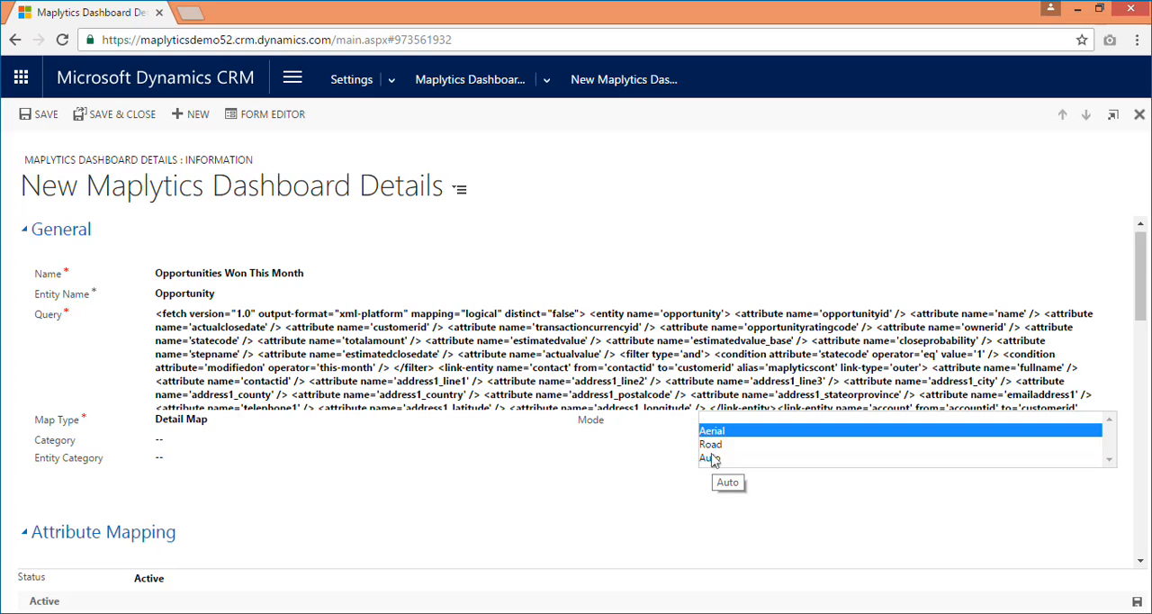
{"action": "mouse_move", "coordinate": [716, 428]}
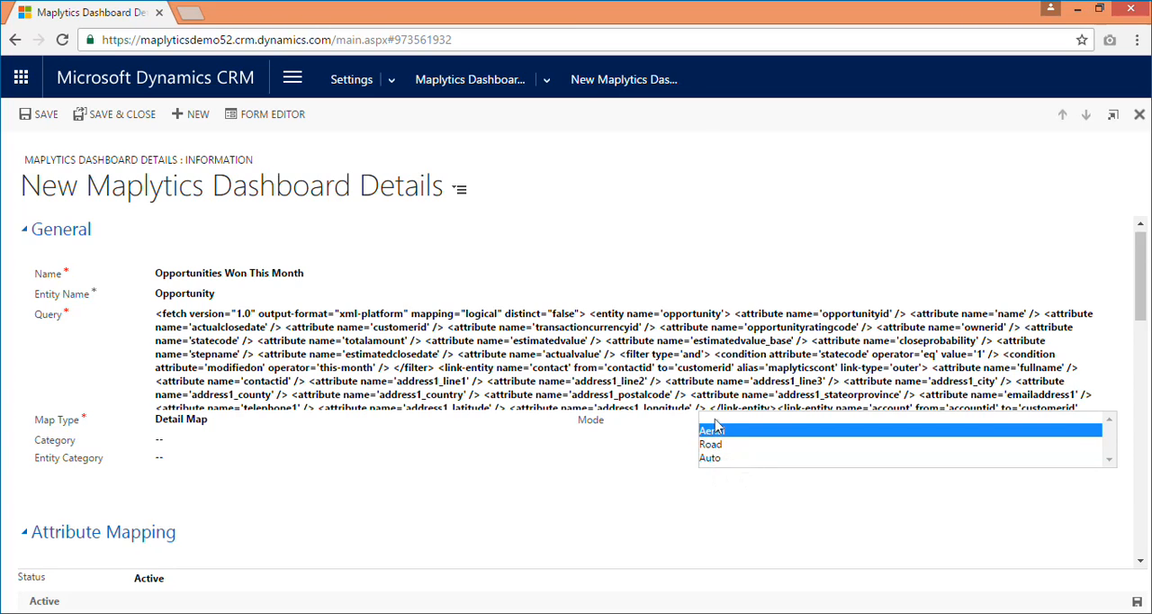
{"action": "left_click", "coordinate": [711, 429]}
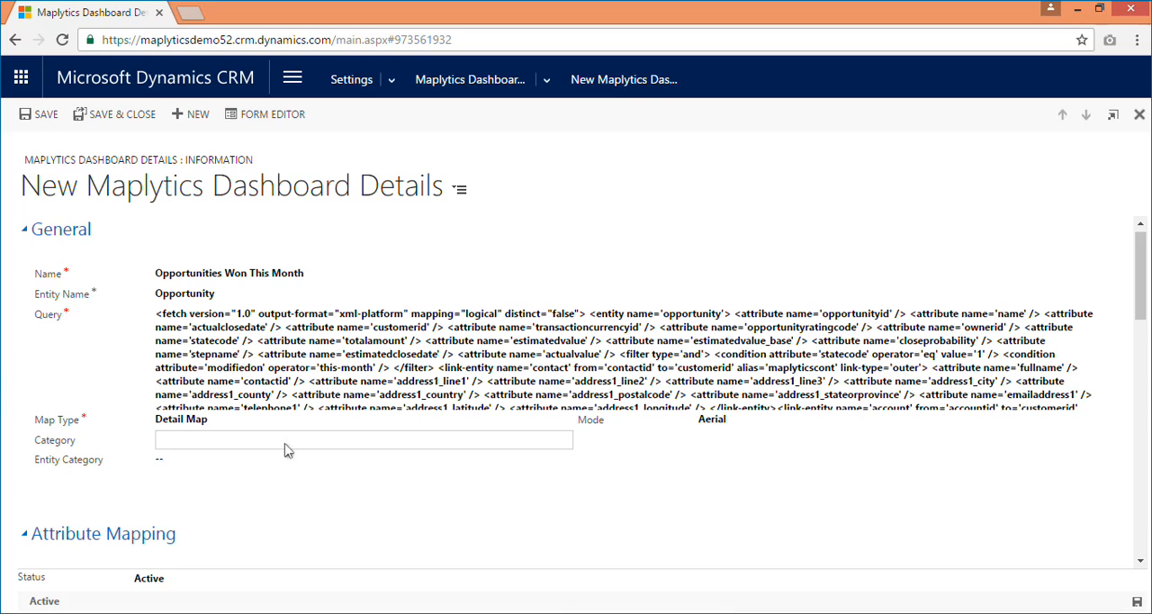
Step: Enter 'statecode' as the Category and scroll down to Attribute Mapping
{"action": "type", "text": "state"}
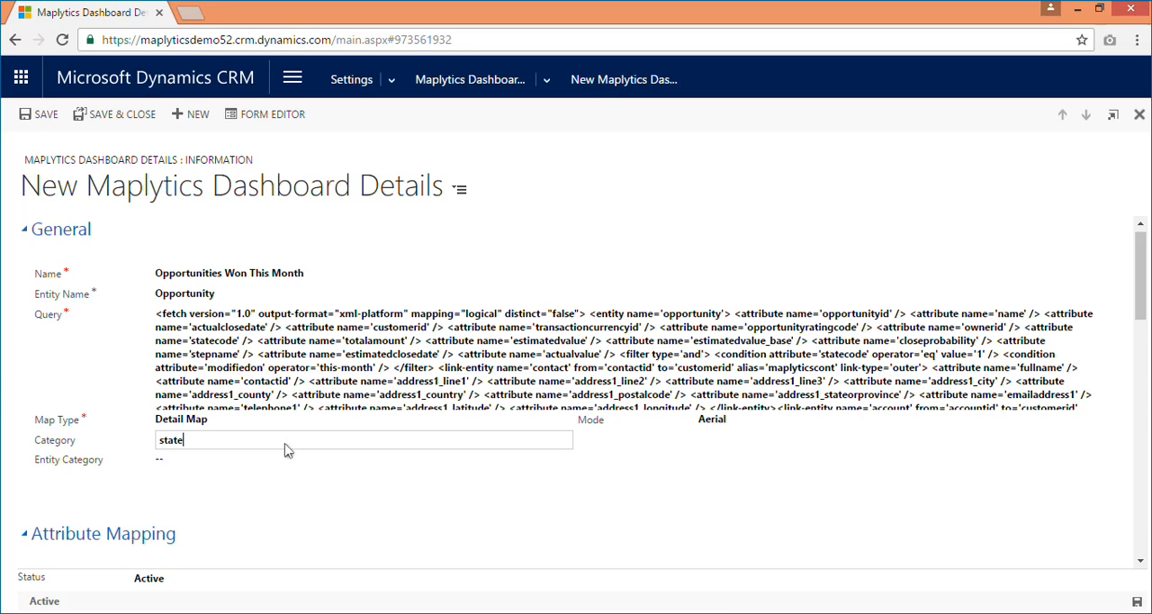
{"action": "type", "text": "code"}
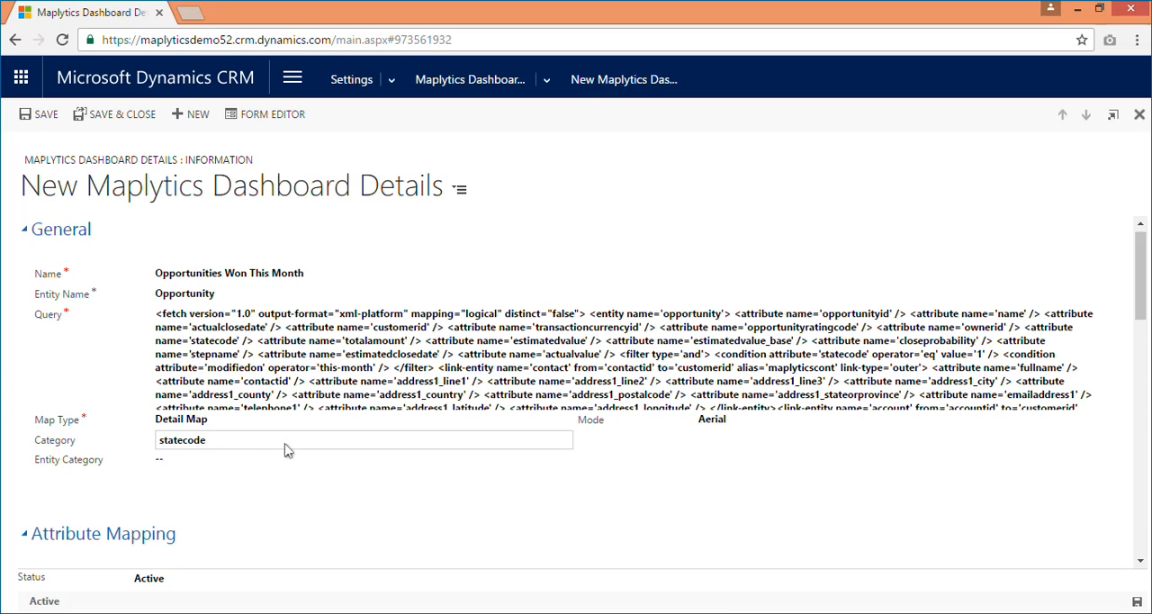
{"action": "scroll", "scroll_direction": "down", "scroll_amount": 3}
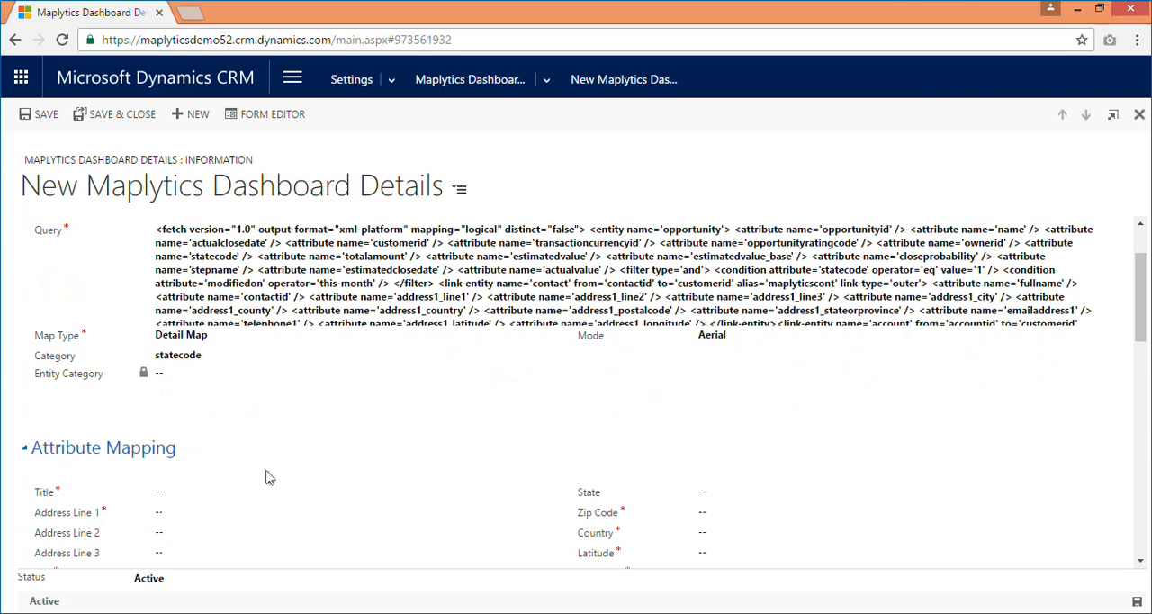
{"action": "scroll", "scroll_direction": "down", "scroll_amount": 3}
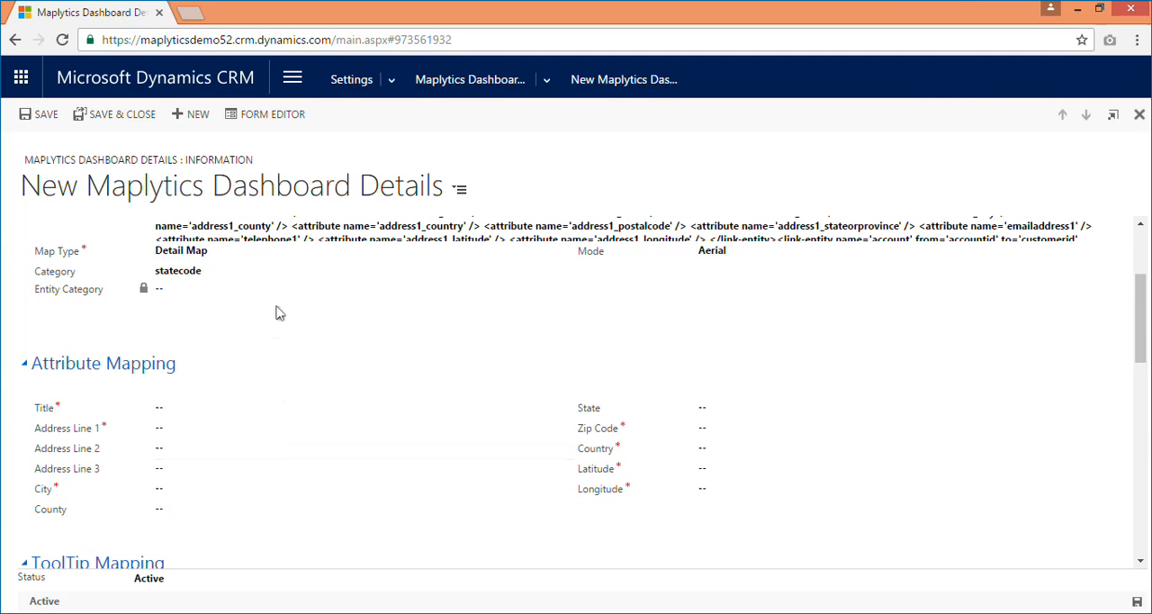
{"action": "mouse_move", "coordinate": [261, 398]}
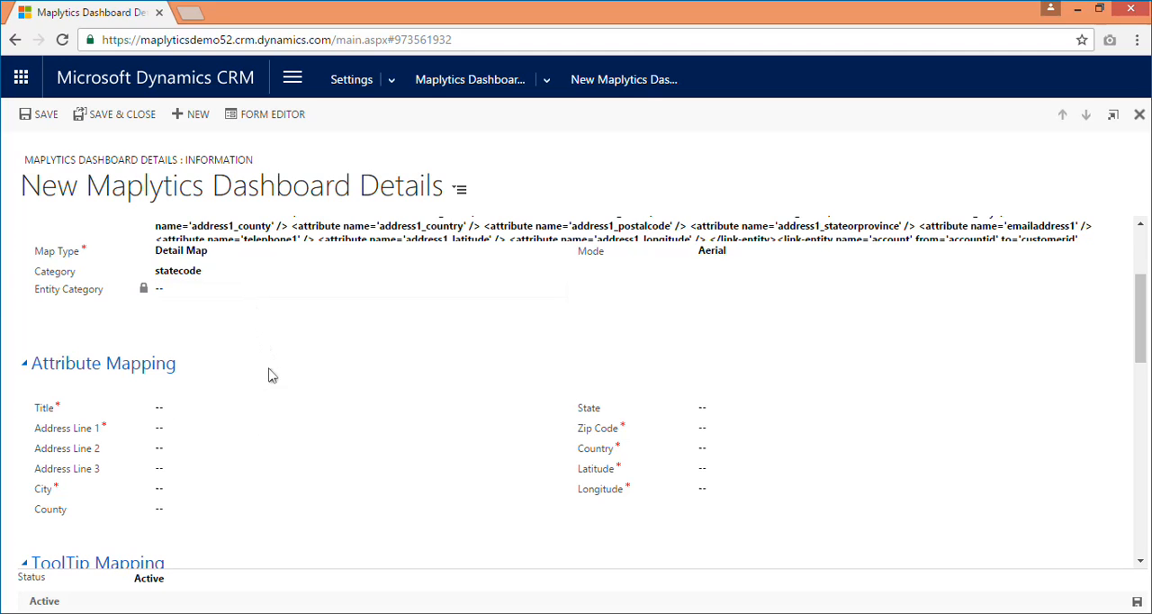
{"action": "mouse_move", "coordinate": [267, 383]}
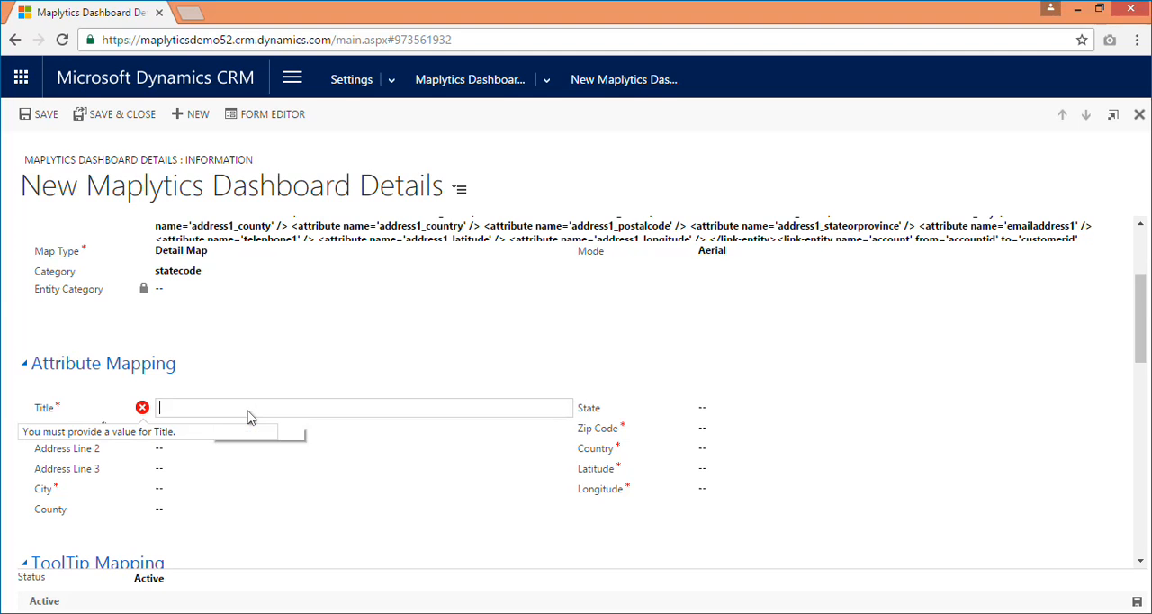
Step: Map Title to 'name' and Address Line 1 to 'address1_line1', then save the record
{"action": "type", "text": "name"}
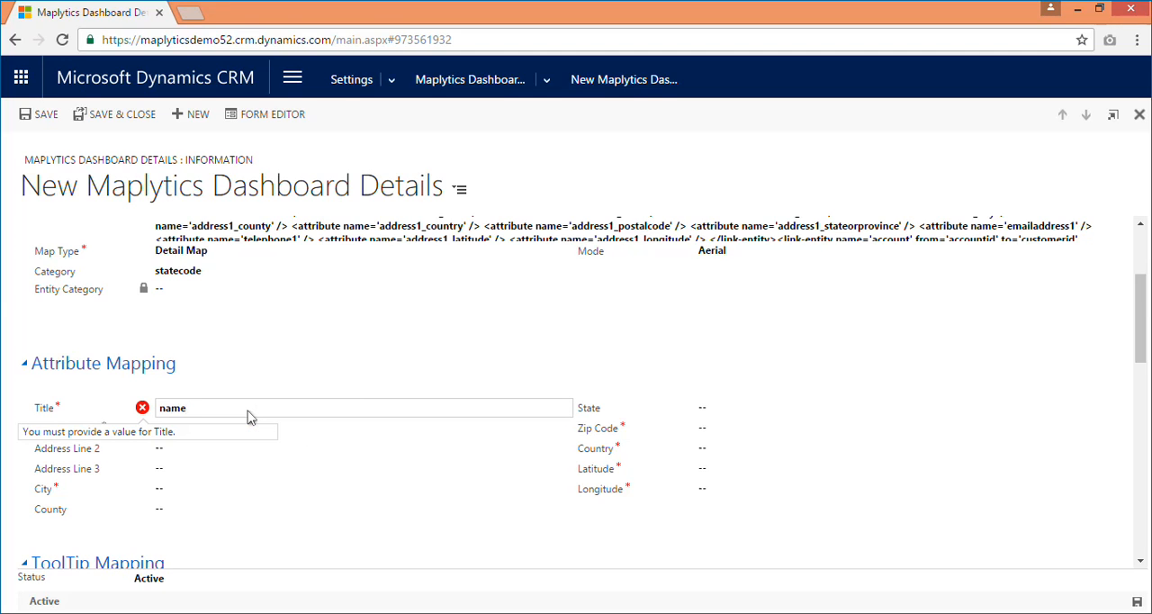
{"action": "left_click", "coordinate": [364, 427]}
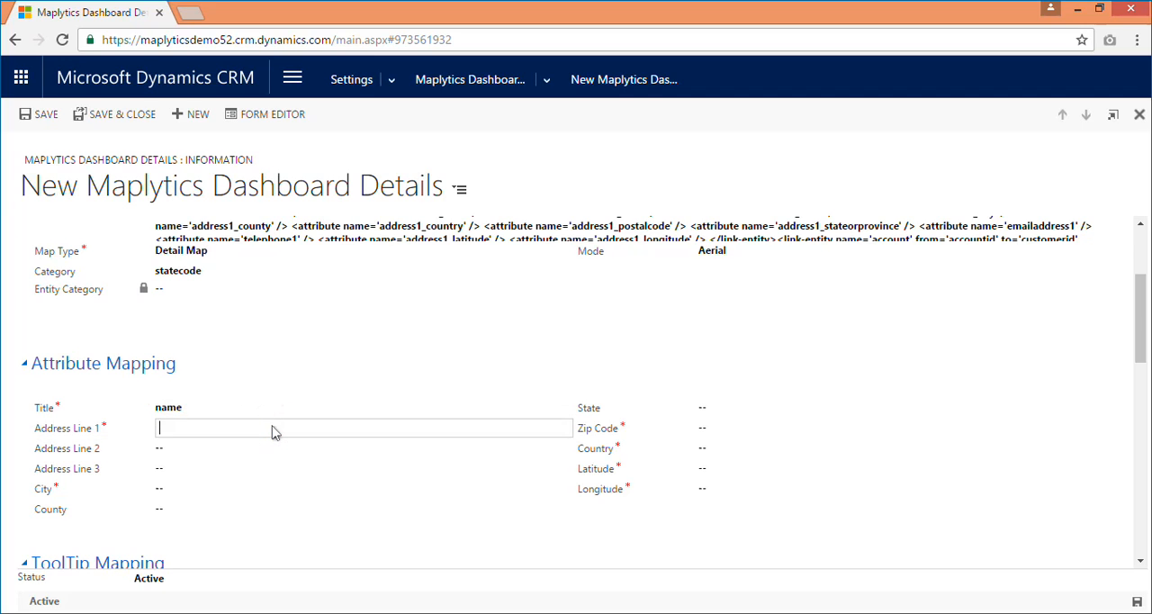
{"action": "type", "text": "address1_line1"}
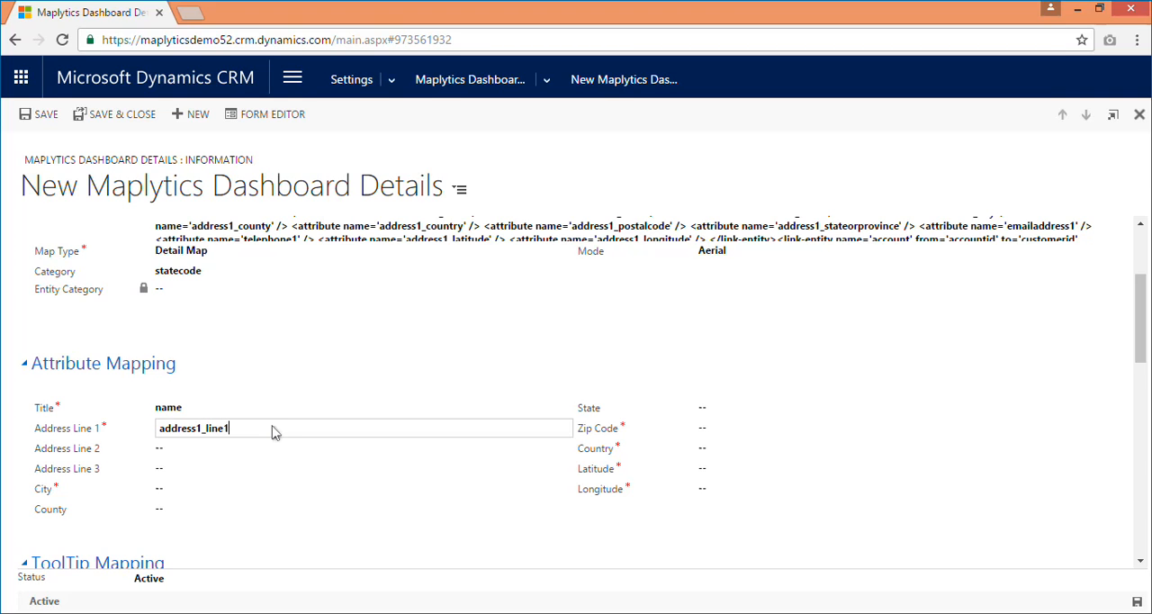
{"action": "left_click", "coordinate": [364, 447]}
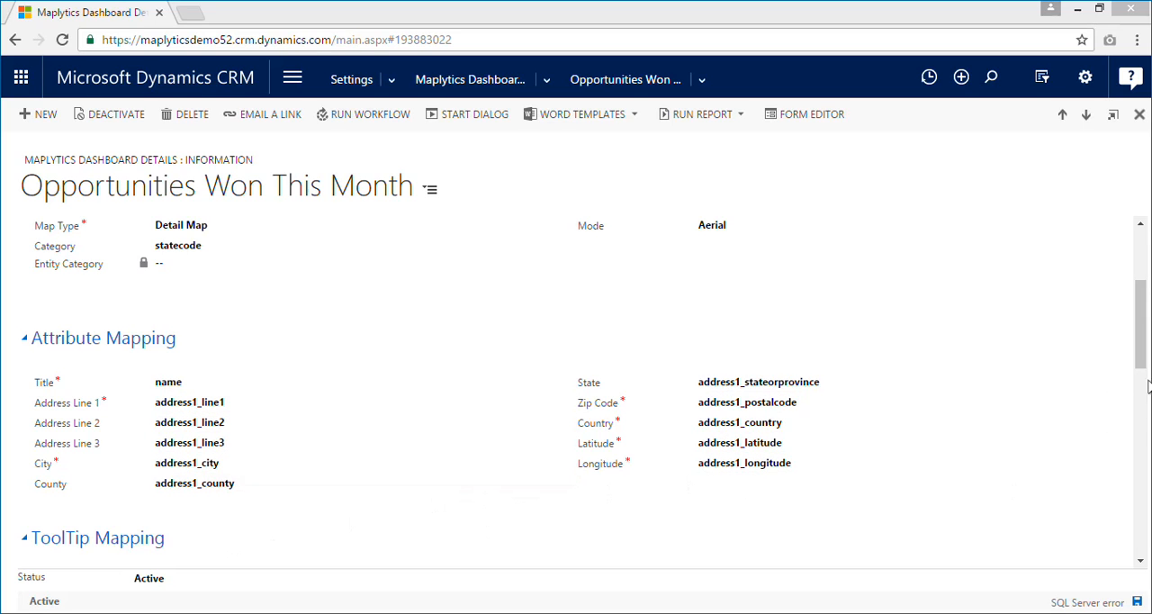
Step: Use the My Open Opportunities view for tooltips and add Topic to Selected Fields
{"action": "scroll", "scroll_direction": "down", "scroll_amount": 3}
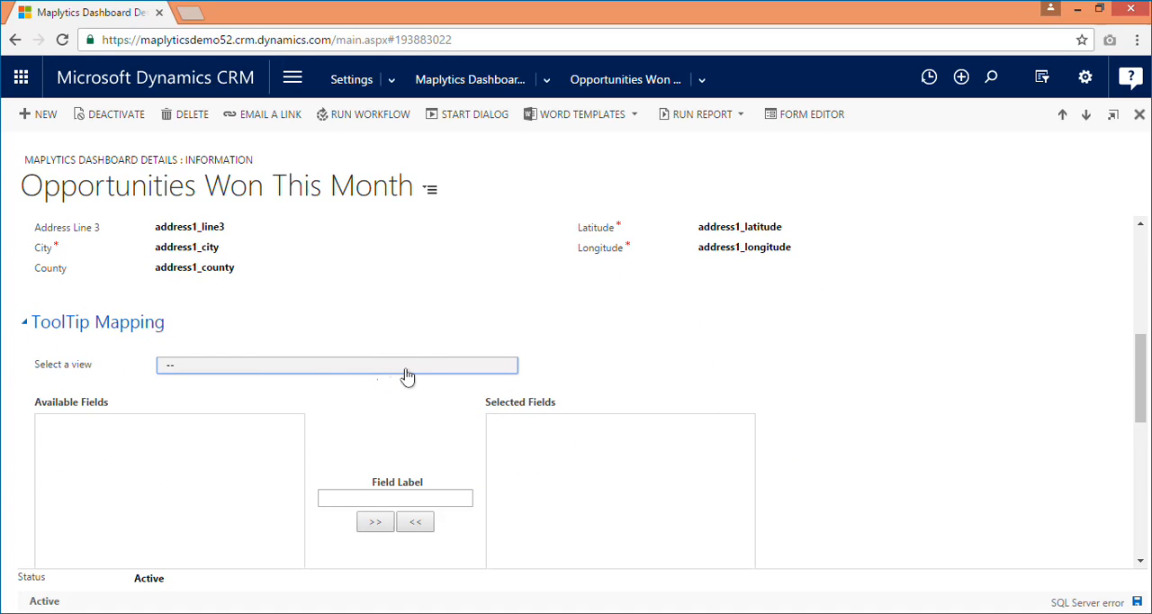
{"action": "left_click", "coordinate": [336, 365]}
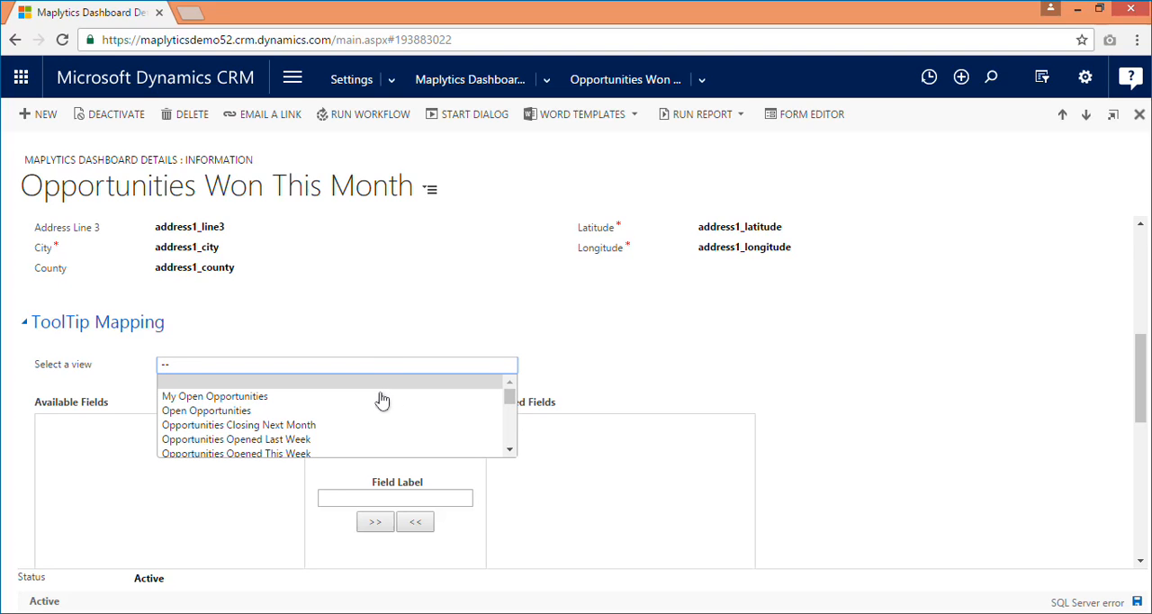
{"action": "left_click", "coordinate": [214, 396]}
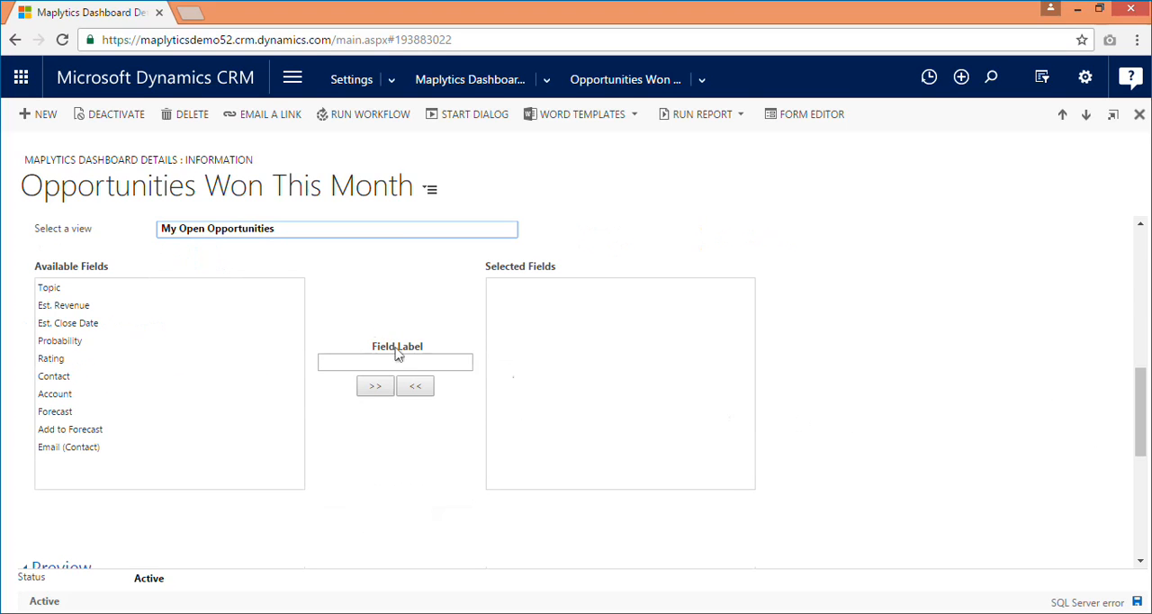
{"action": "left_click", "coordinate": [50, 287]}
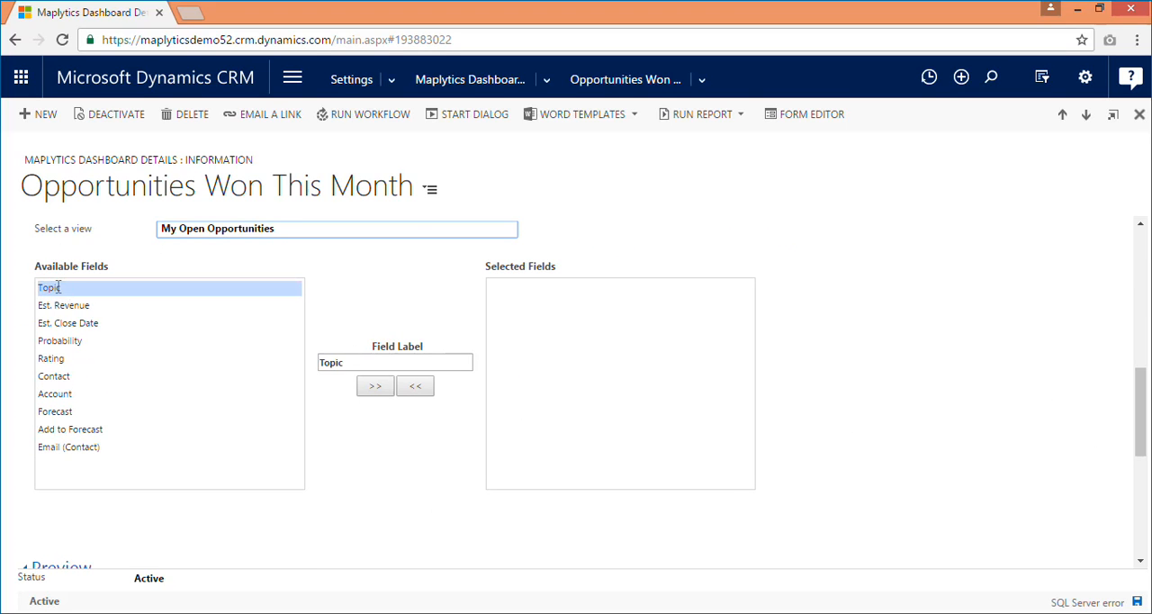
{"action": "left_click", "coordinate": [374, 386]}
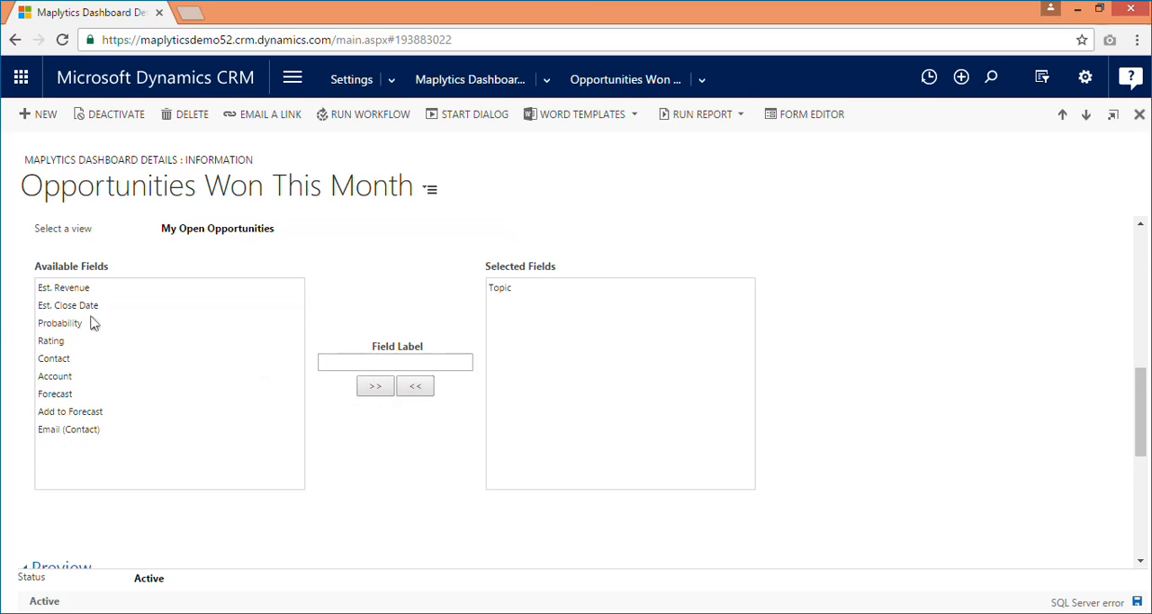
{"action": "left_click", "coordinate": [374, 385]}
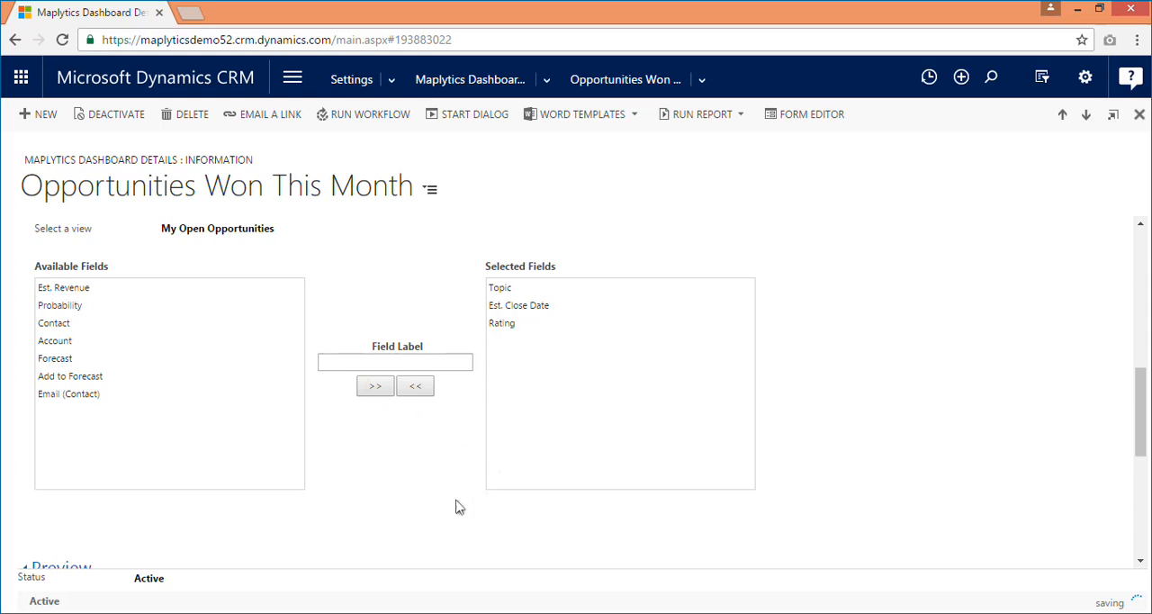
{"action": "mouse_move", "coordinate": [846, 436]}
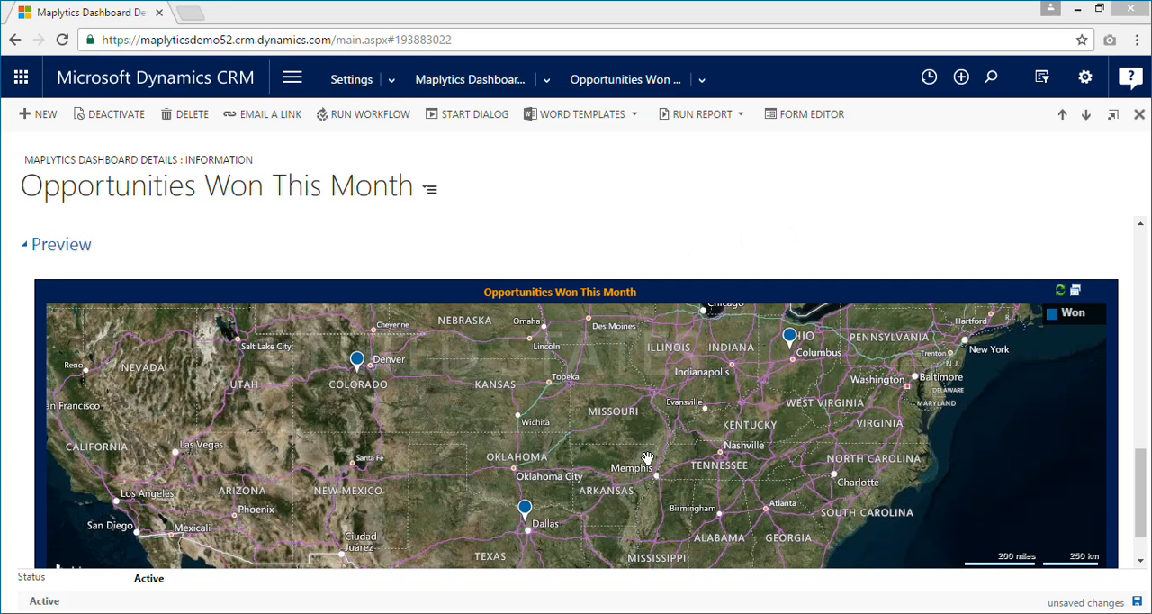
{"action": "mouse_move", "coordinate": [679, 479]}
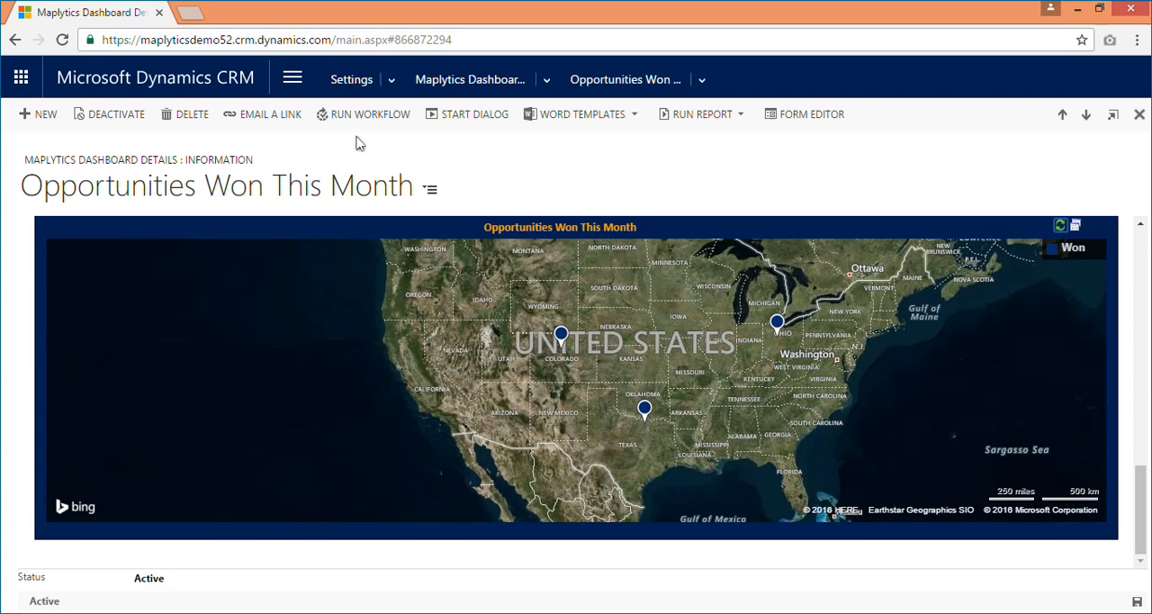
Step: Open the main navigation areas from the saved Opportunities Won This Month dashboard
{"action": "left_click", "coordinate": [292, 77]}
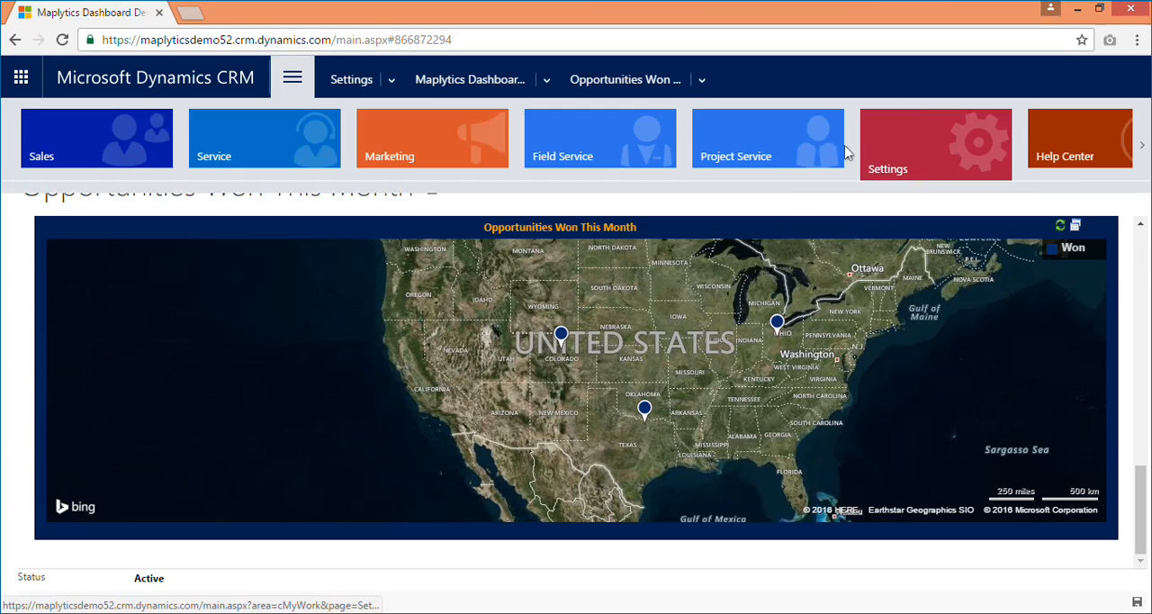
Step: From Settings customizations, list Dashboards and open Maplytics Sales Activity Dashboard in the editor
{"action": "left_click", "coordinate": [935, 142]}
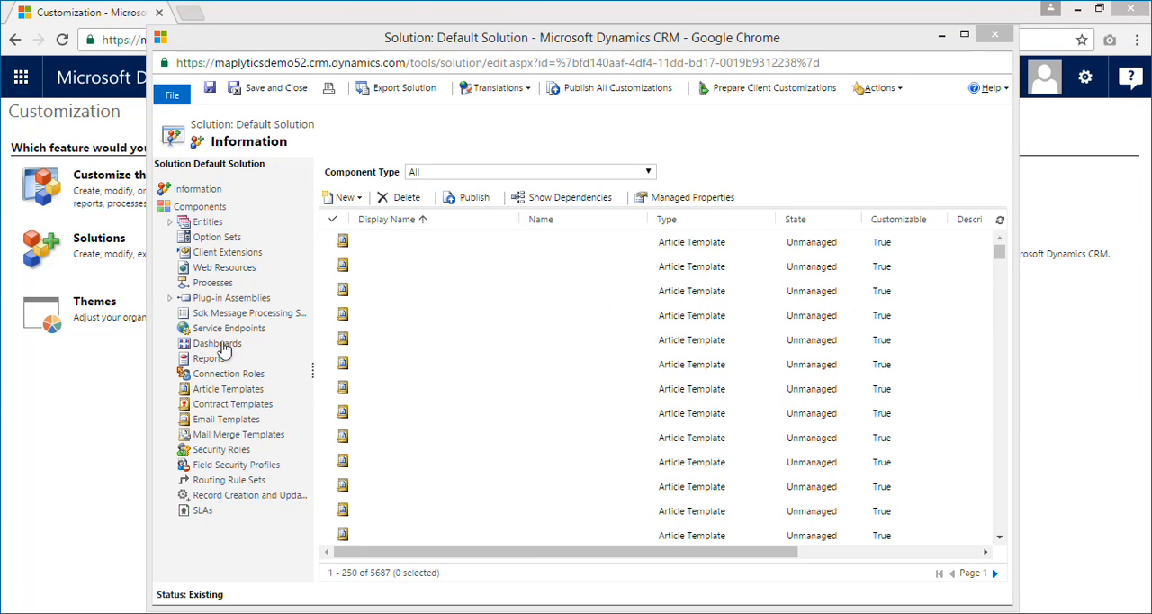
{"action": "left_click", "coordinate": [216, 342]}
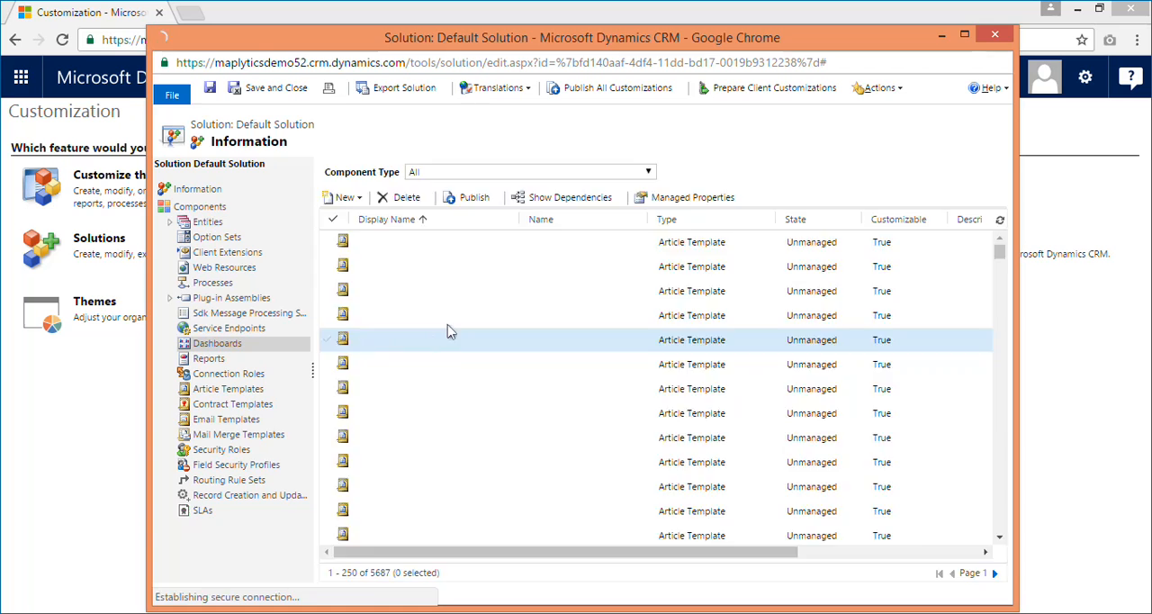
{"action": "left_click", "coordinate": [215, 343]}
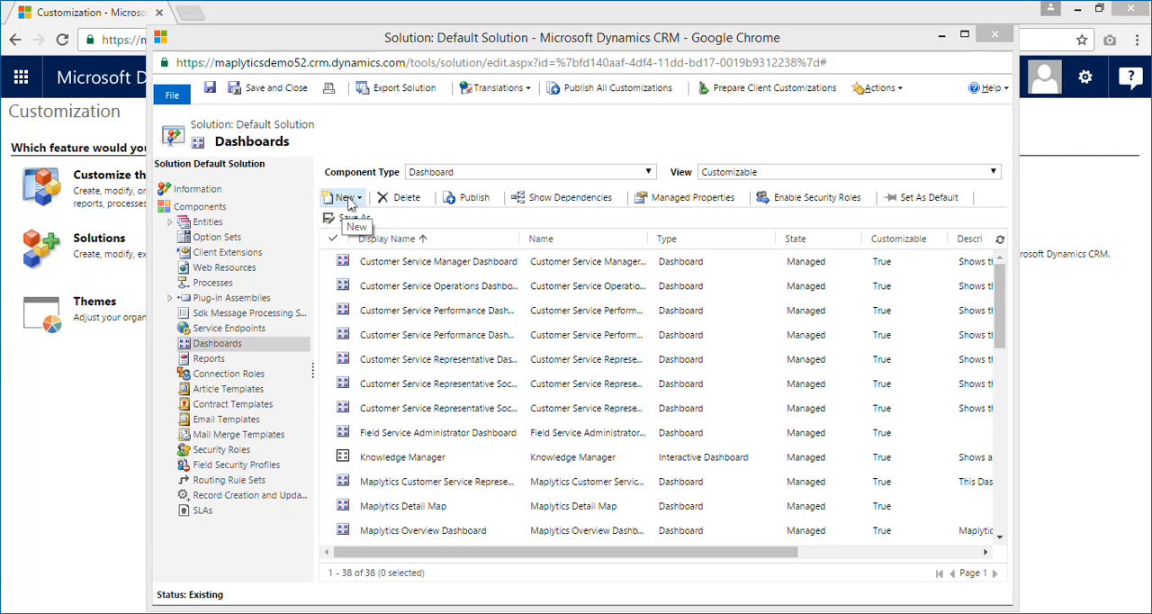
{"action": "scroll", "scroll_direction": "down", "scroll_amount": 3}
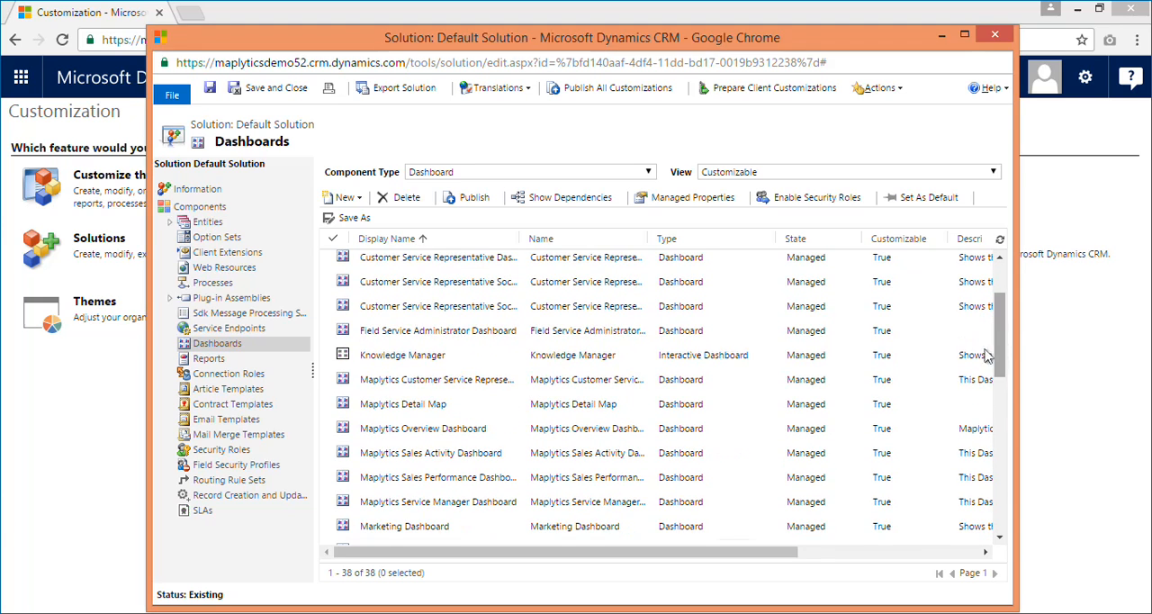
{"action": "left_click", "coordinate": [430, 451]}
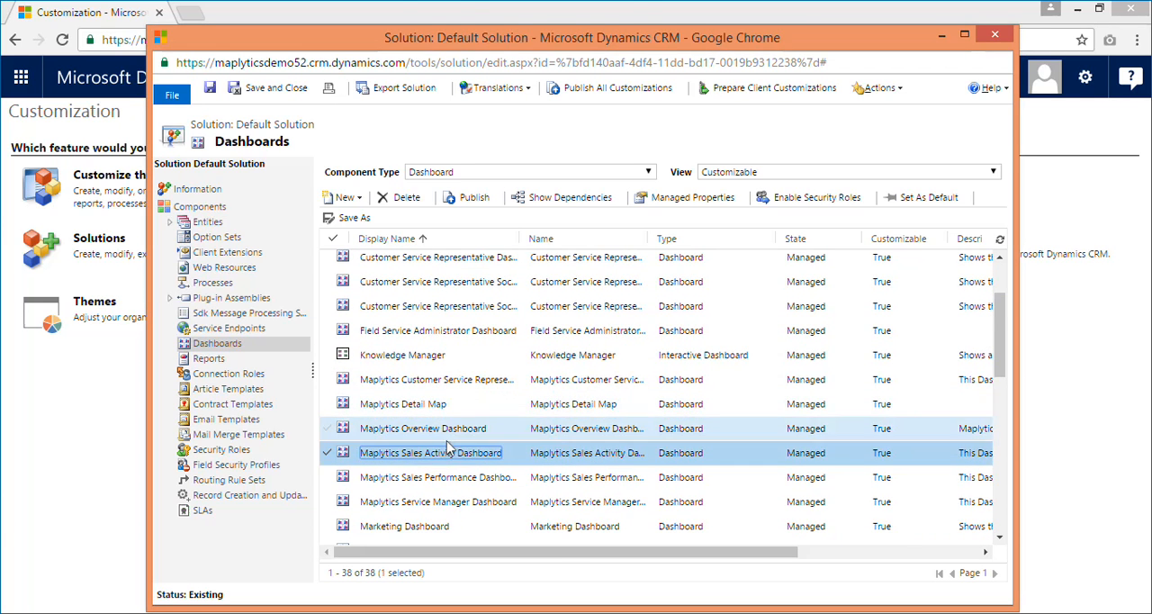
{"action": "double_click", "coordinate": [429, 451]}
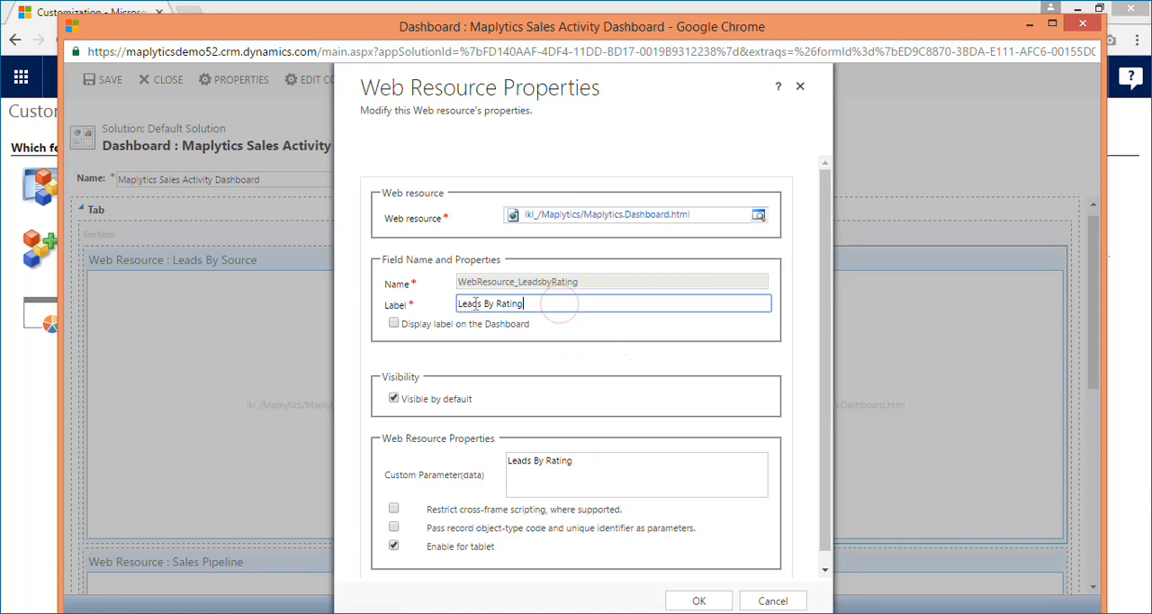
Step: Set the Leads By Rating panel's label and data parameter to 'Opportunities Won This Month'
{"action": "type", "text": "Op"}
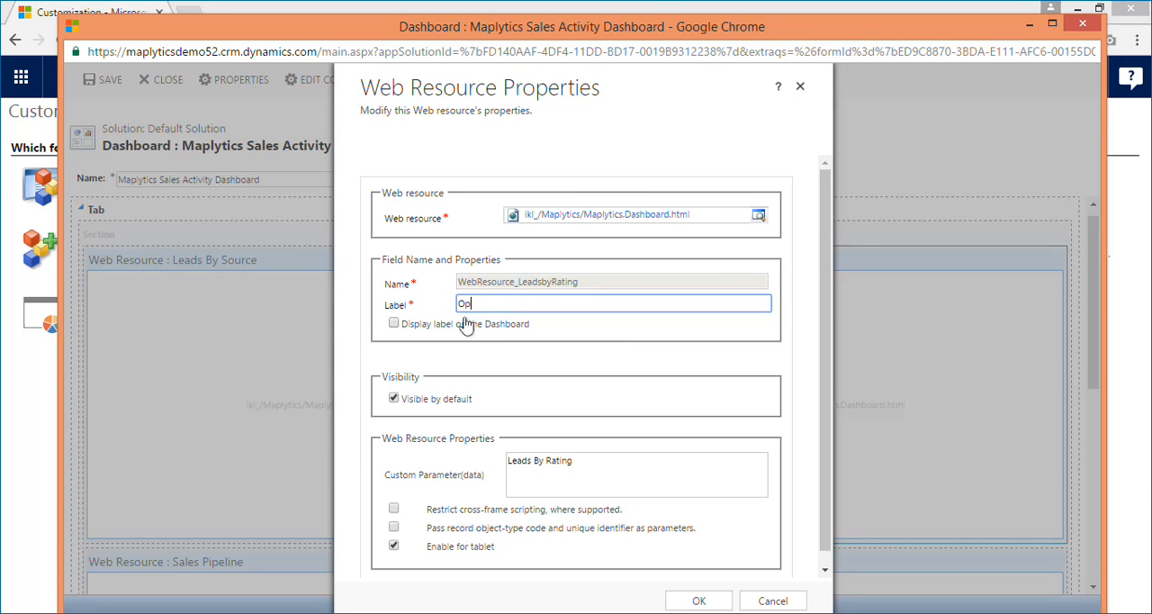
{"action": "type", "text": "Opportunities Won T"}
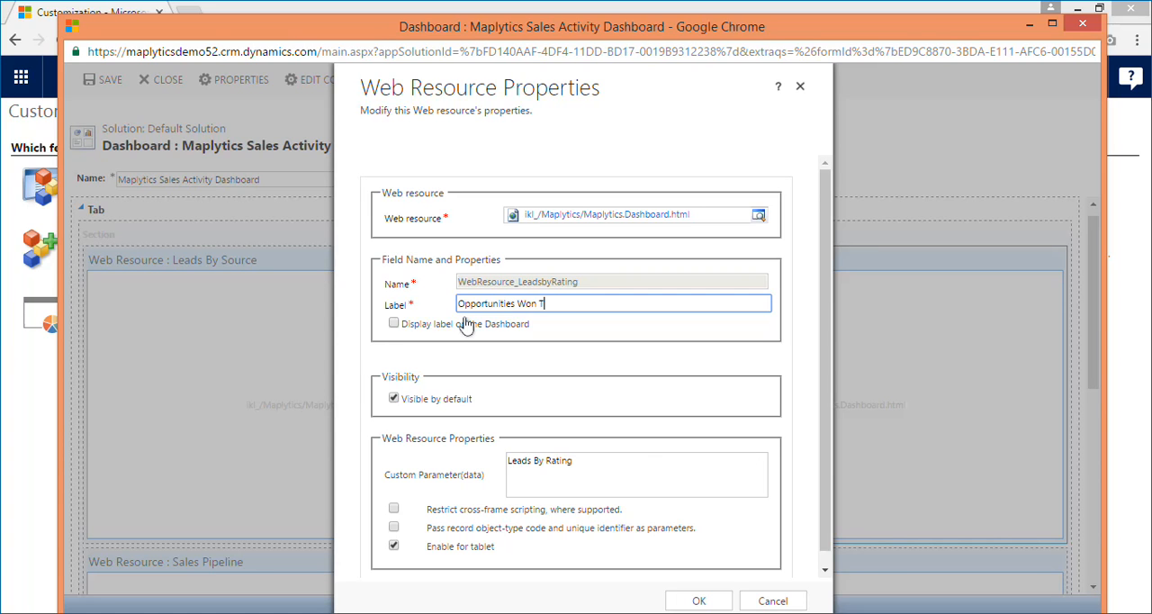
{"action": "type", "text": "his Month"}
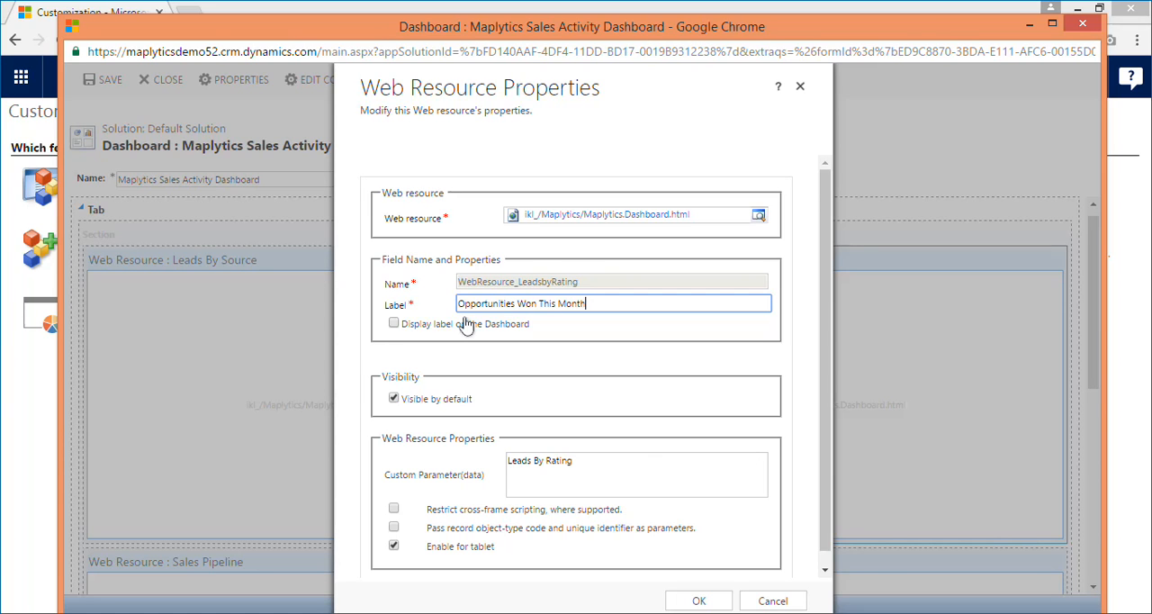
{"action": "left_click", "coordinate": [393, 399]}
{"action": "type", "text": "Opportunities Won This Month"}
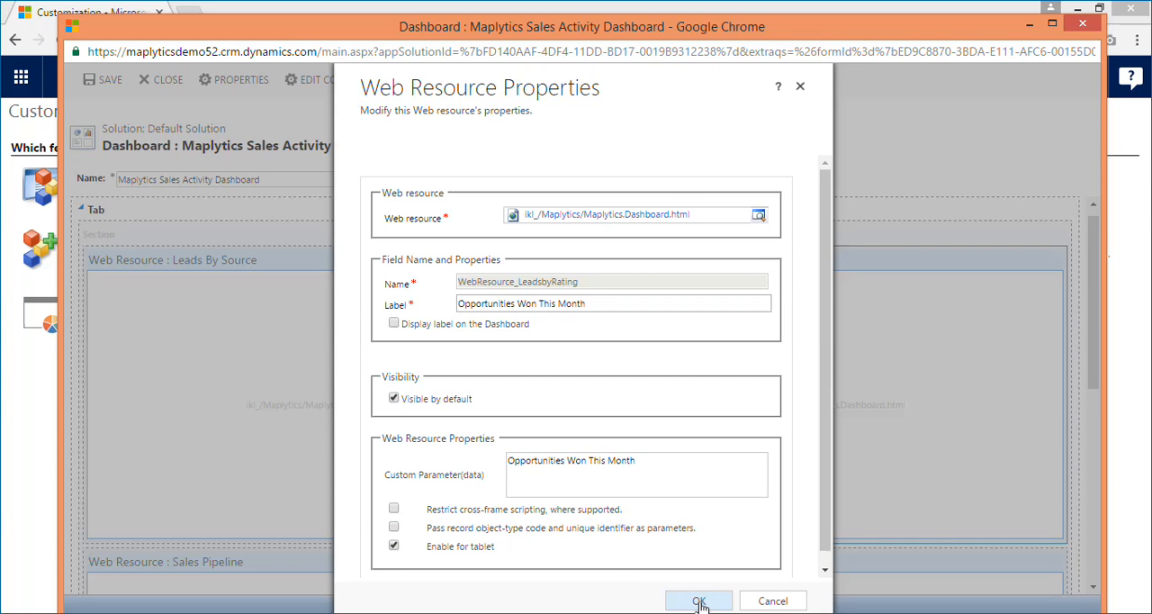
{"action": "left_click", "coordinate": [698, 601]}
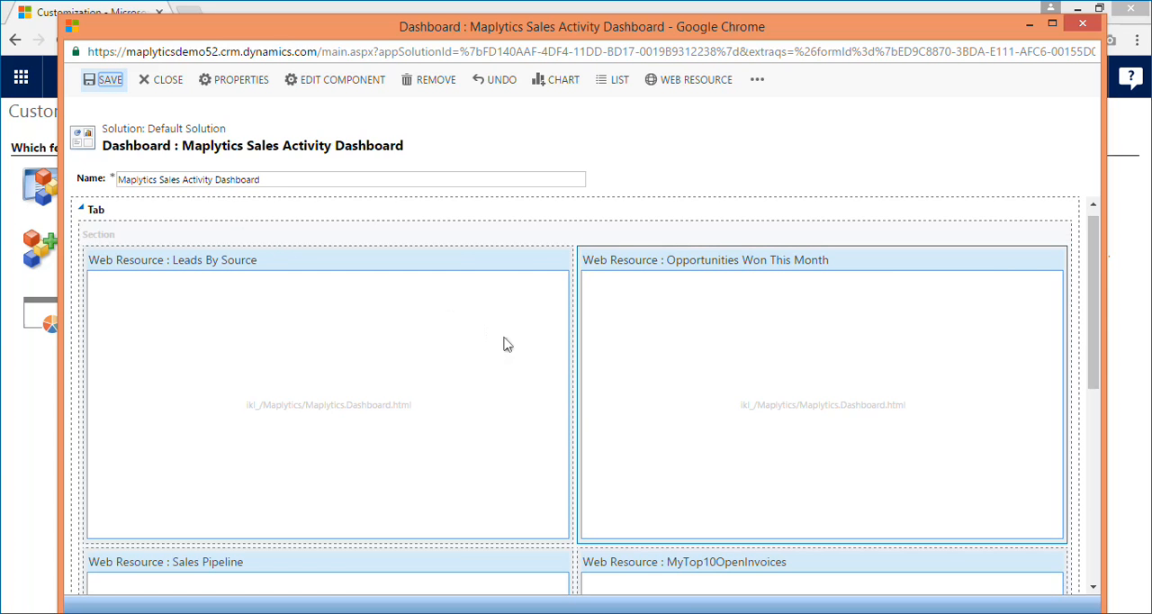
Step: Save the dashboard, publish all customizations, and return to the CRM home dashboards
{"action": "left_click", "coordinate": [101, 79]}
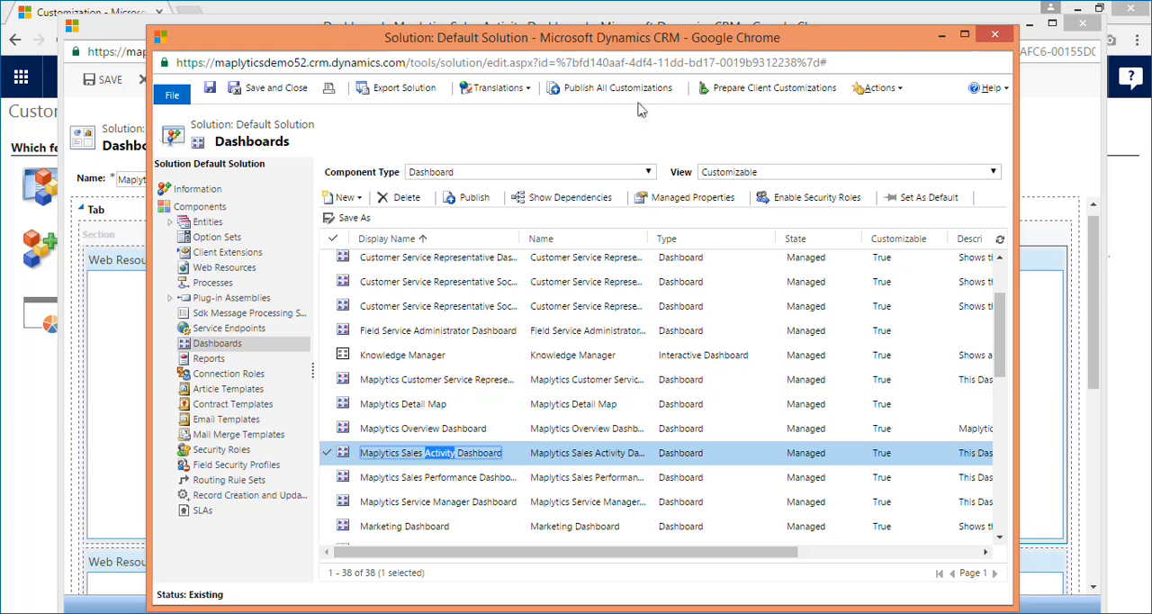
{"action": "left_click", "coordinate": [616, 87]}
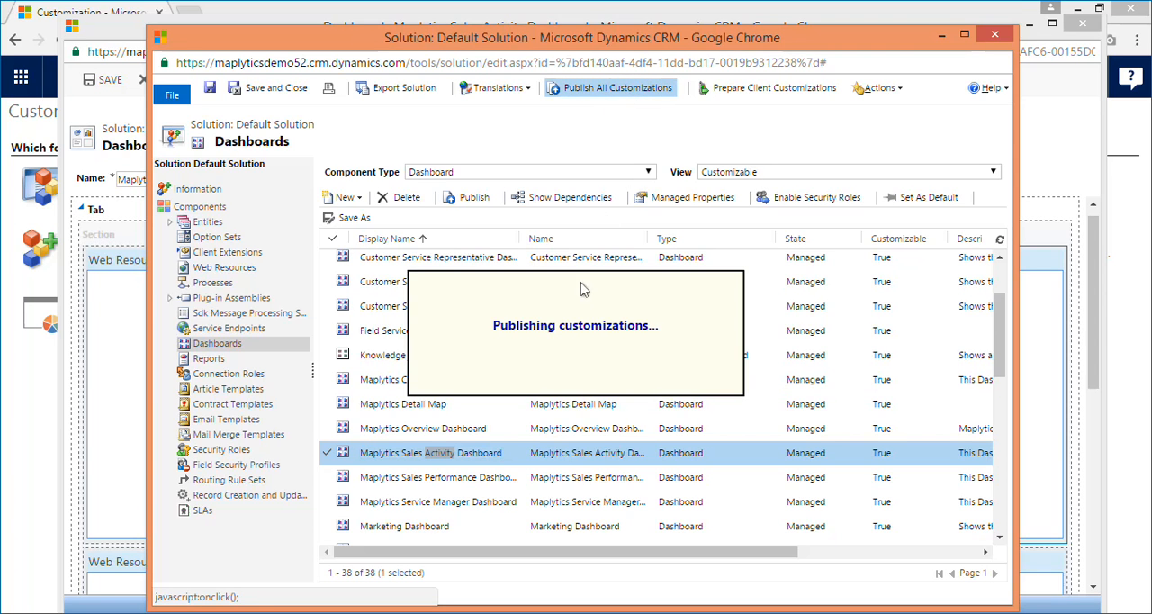
{"action": "left_click", "coordinate": [609, 87]}
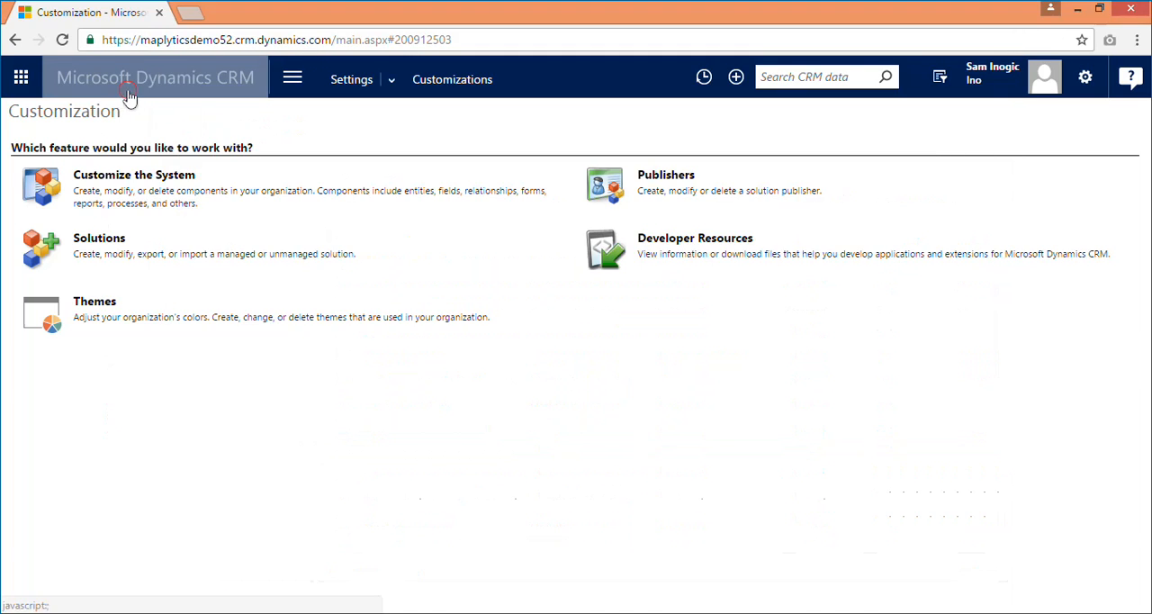
{"action": "left_click", "coordinate": [155, 76]}
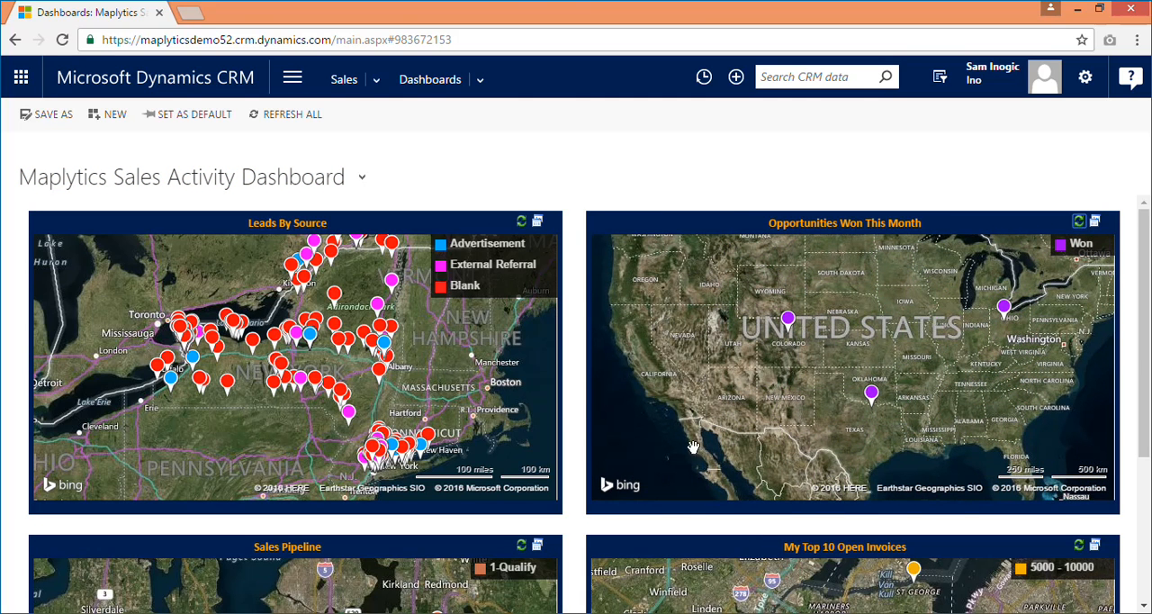
{"action": "mouse_move", "coordinate": [651, 411]}
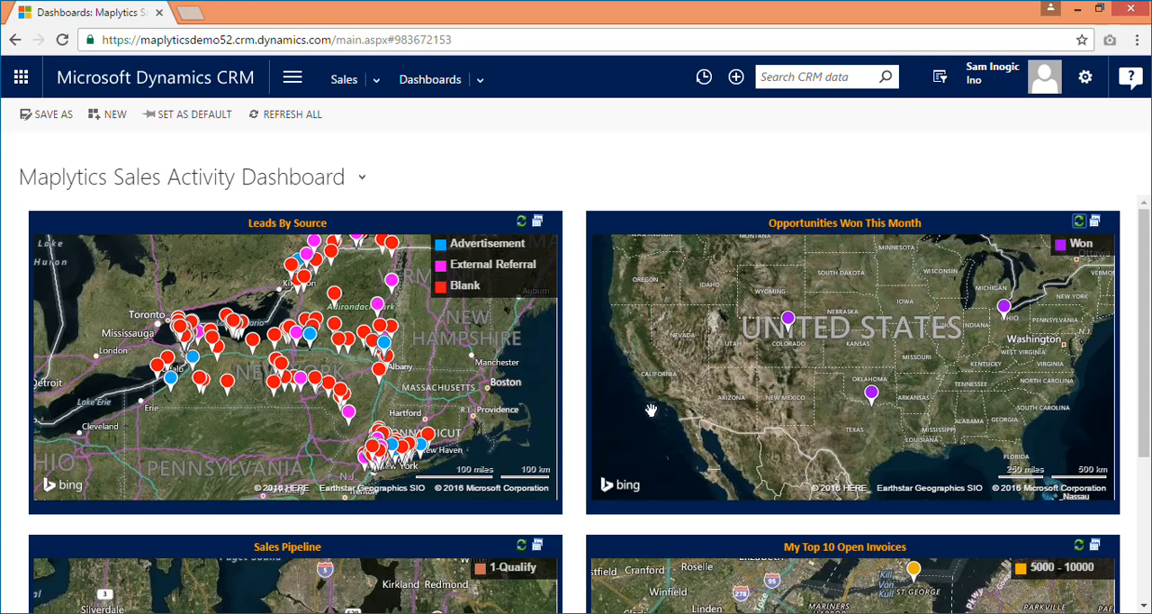
{"action": "mouse_move", "coordinate": [684, 416]}
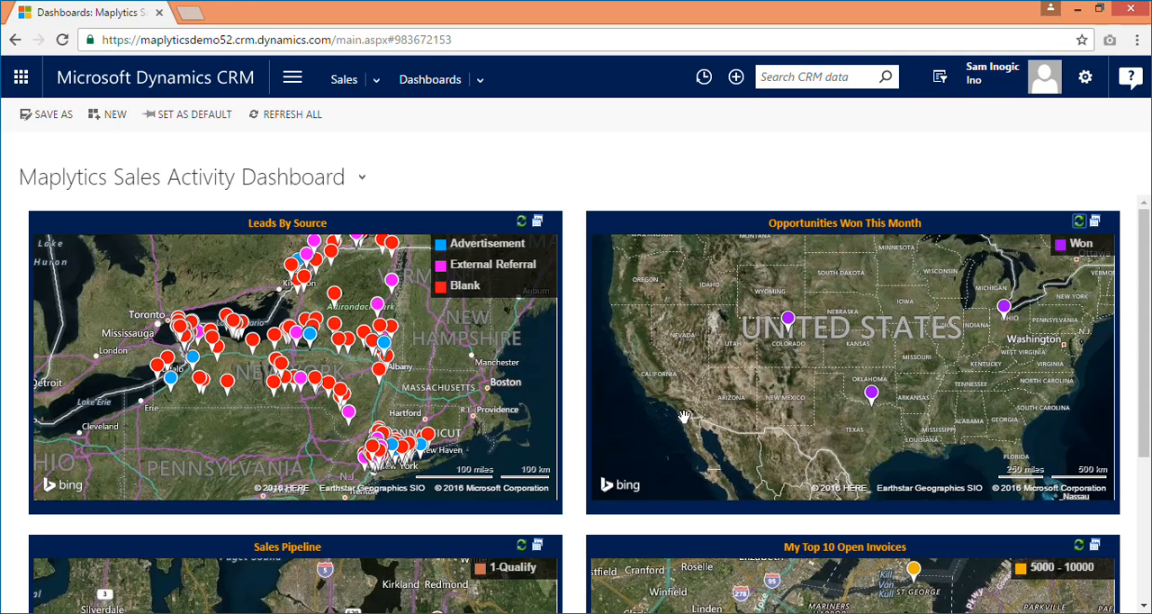